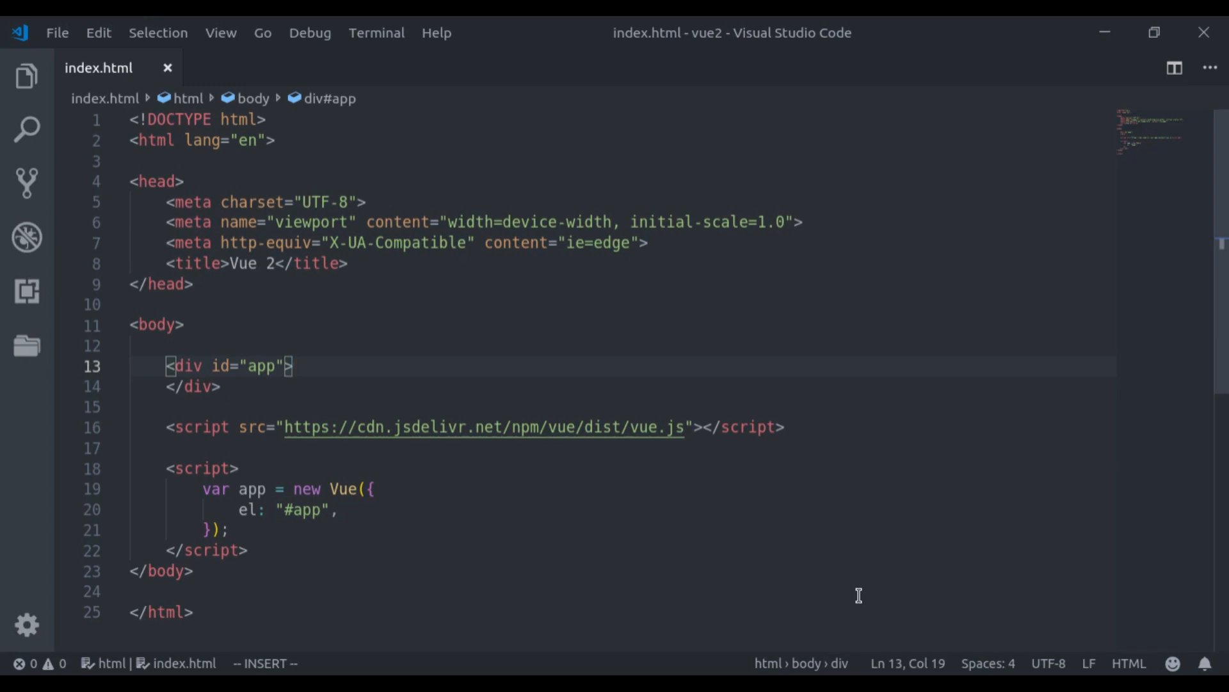
Step: Add <input type="text" v-model="message" /> on a new line inside the app div
key(Enter)
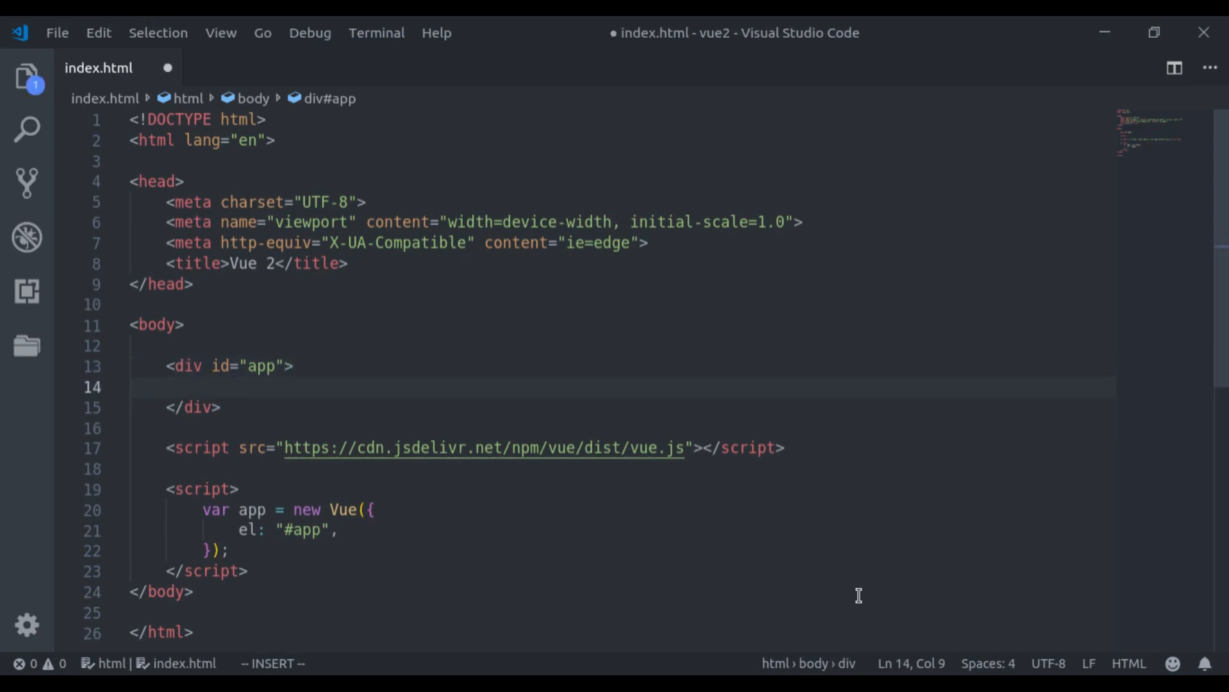
text(<input)
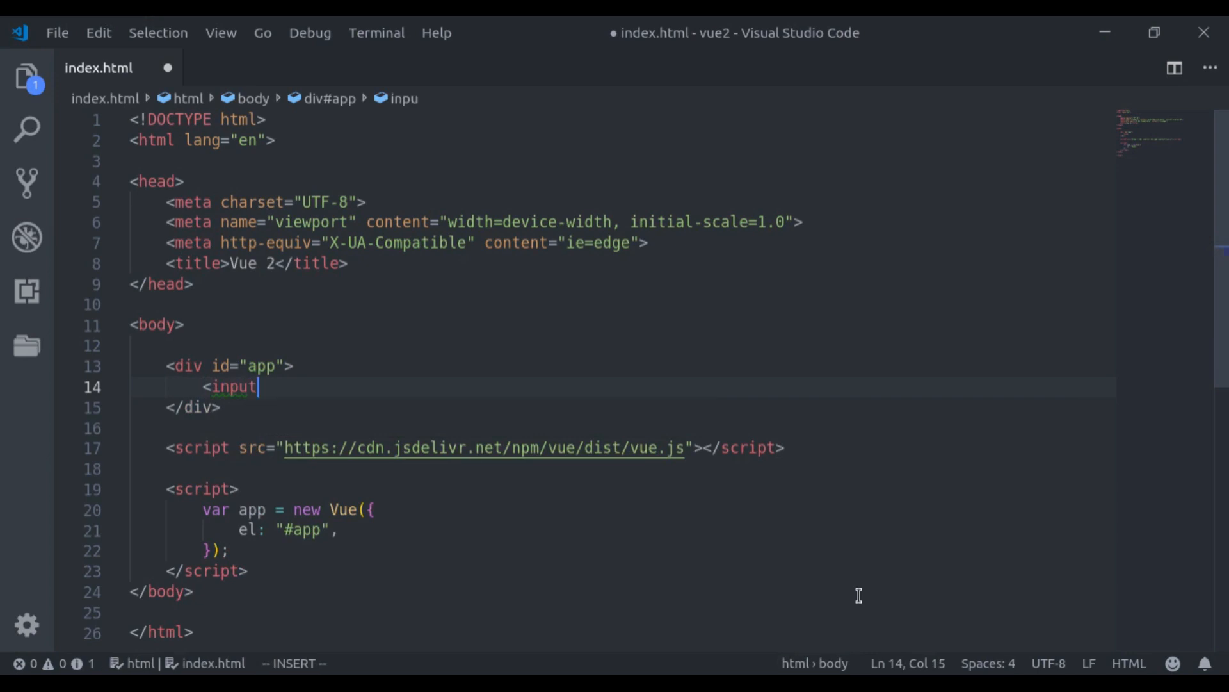
text(type="text)
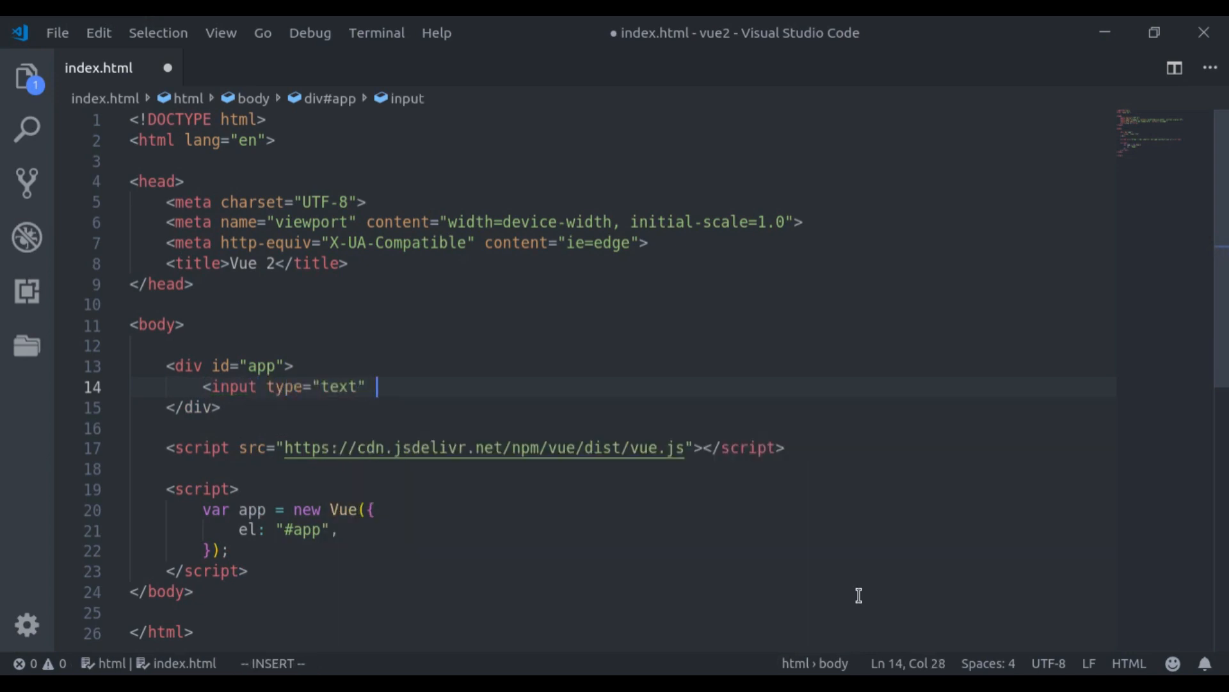
text(v-mo)
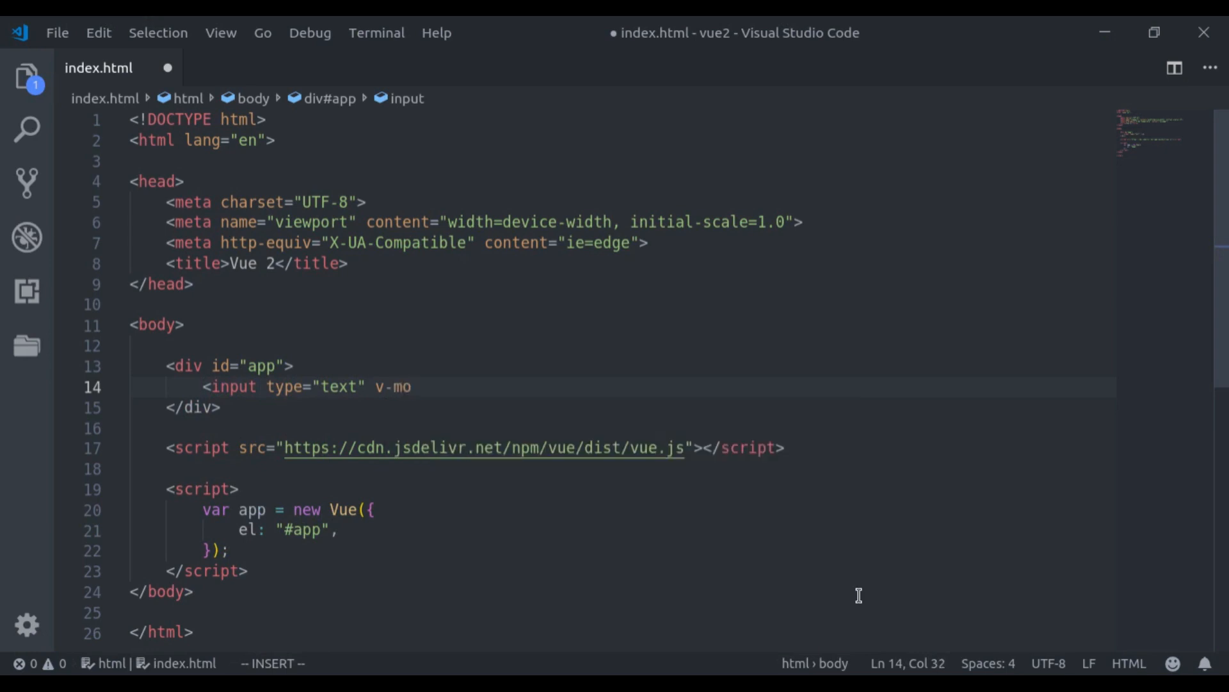
text(del="")
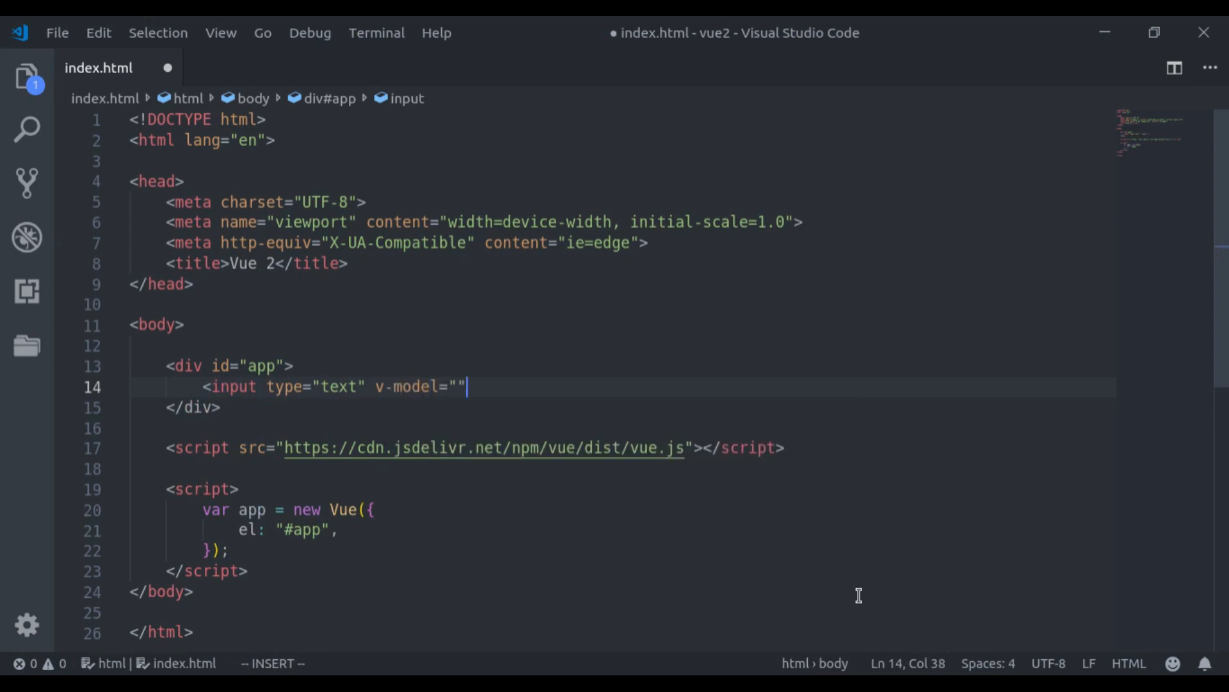
text(message)
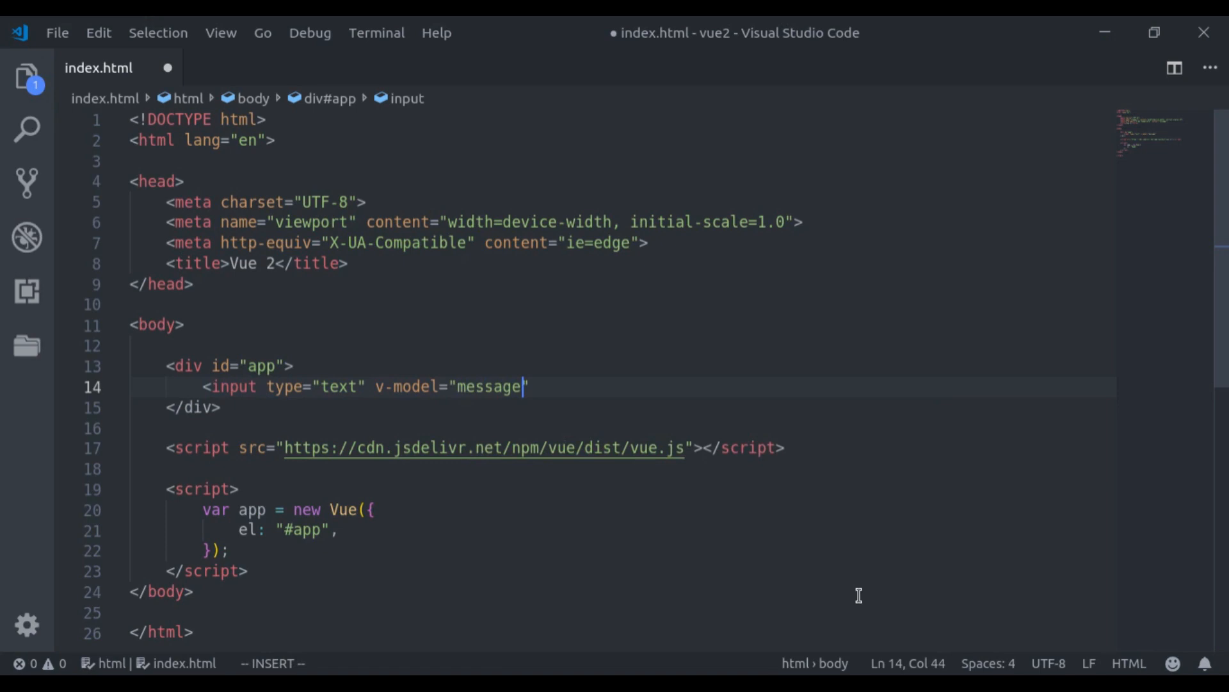
text( />)
key(enter)
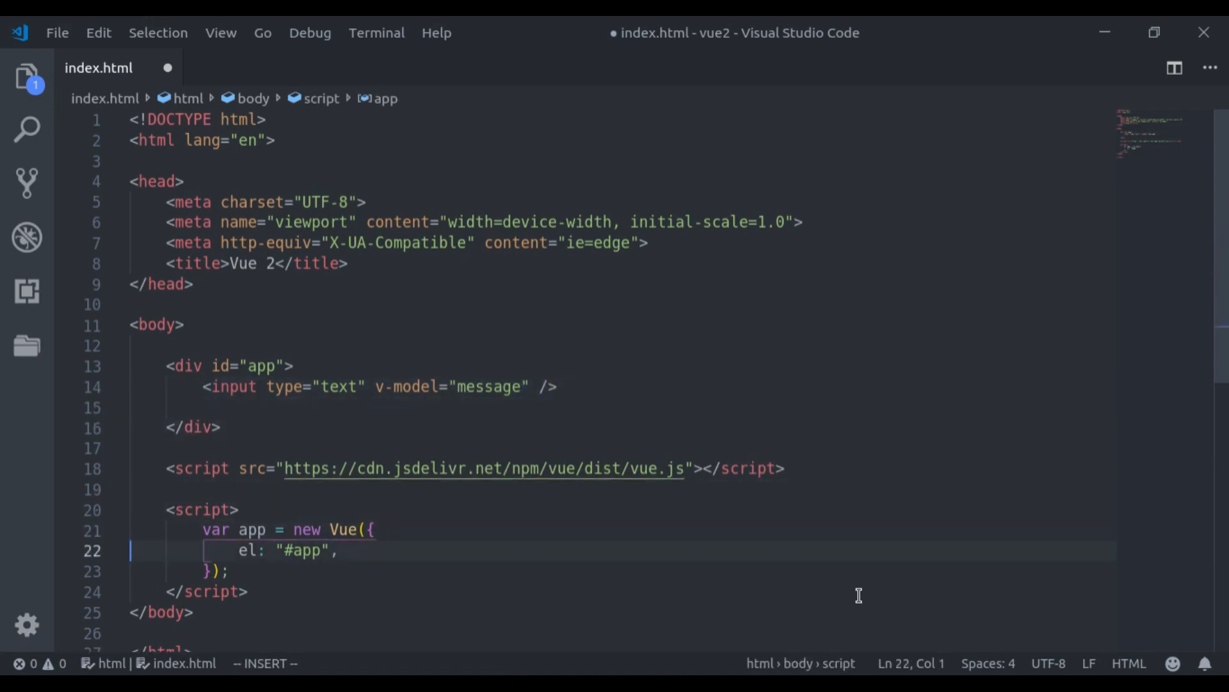
Step: Give the Vue instance a data block with message: ''
text(data: {)
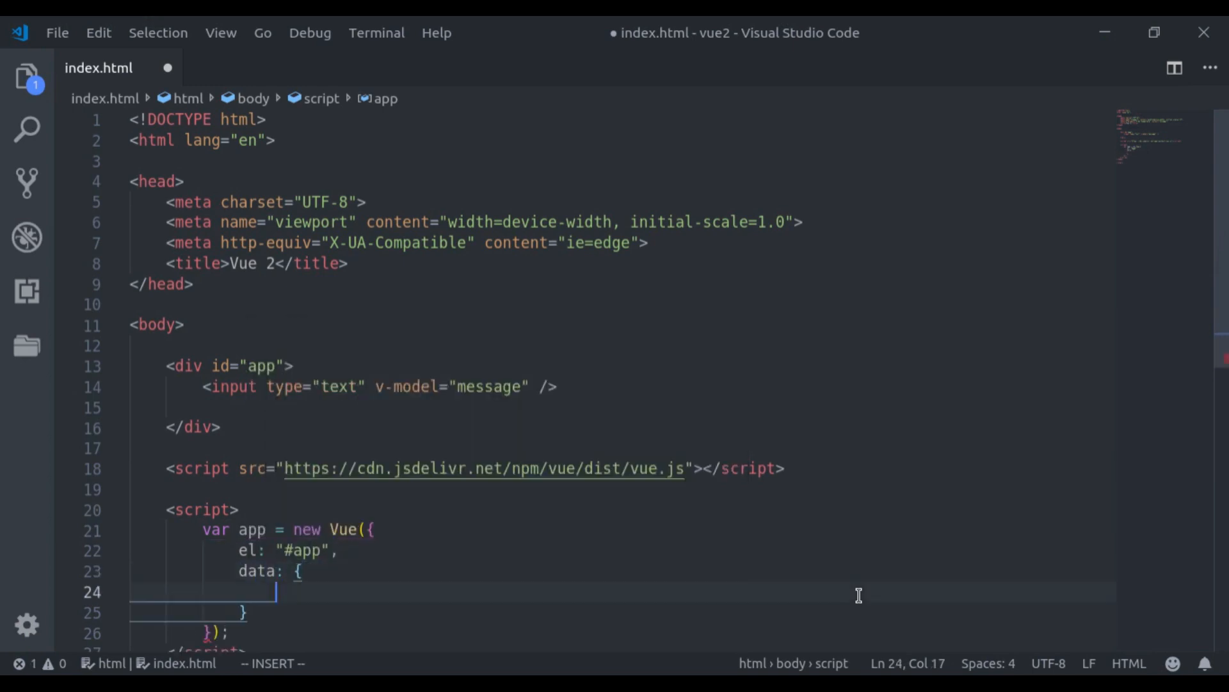
text(message)
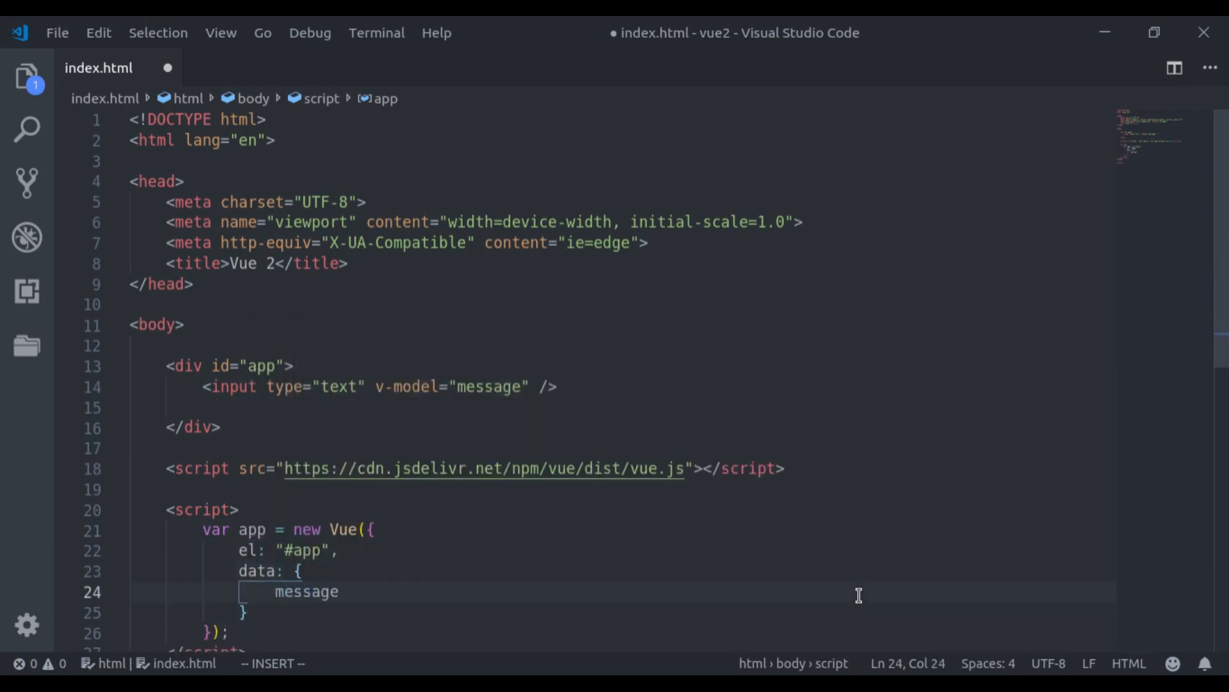
text(: '')
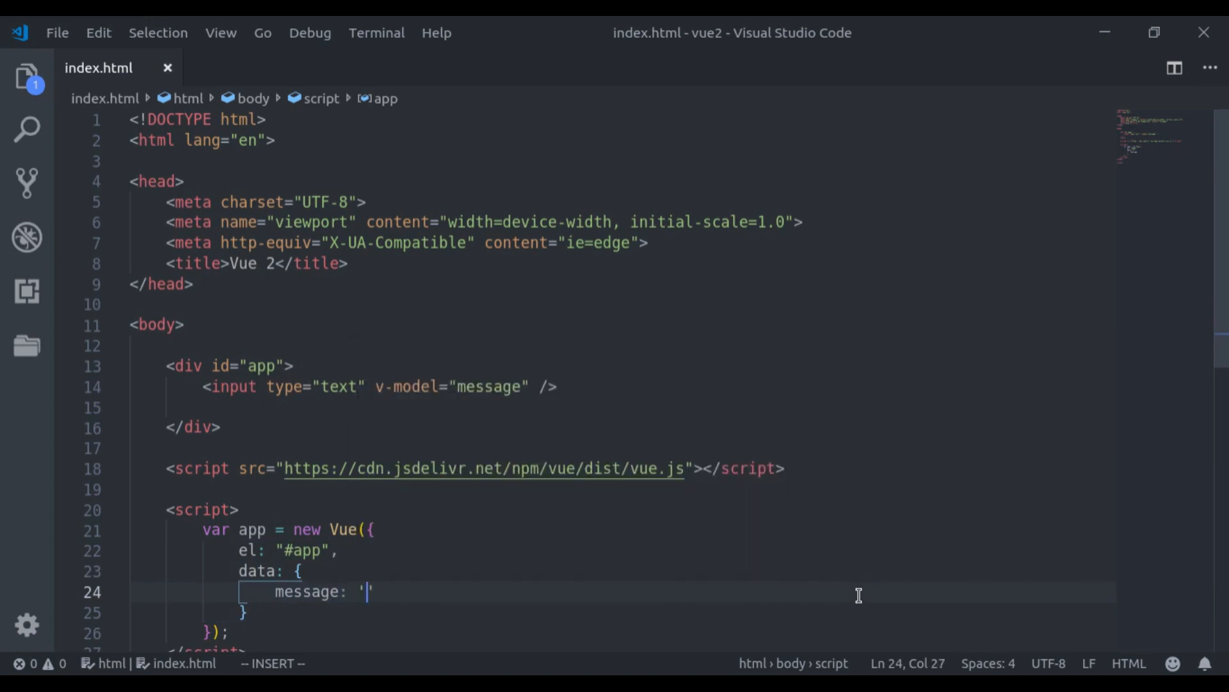
Step: Add a message(newValue, oldValue) watcher logging "New Value:" and "Old Value:" to the console
text(,)
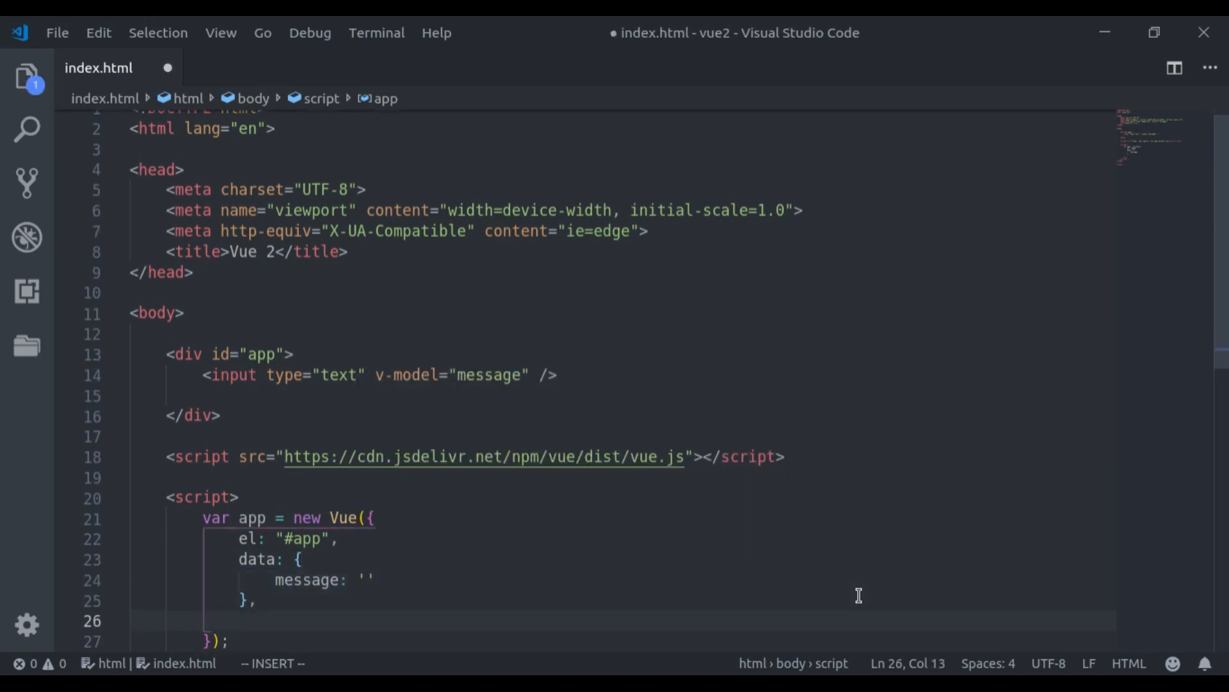
text(watch: {)
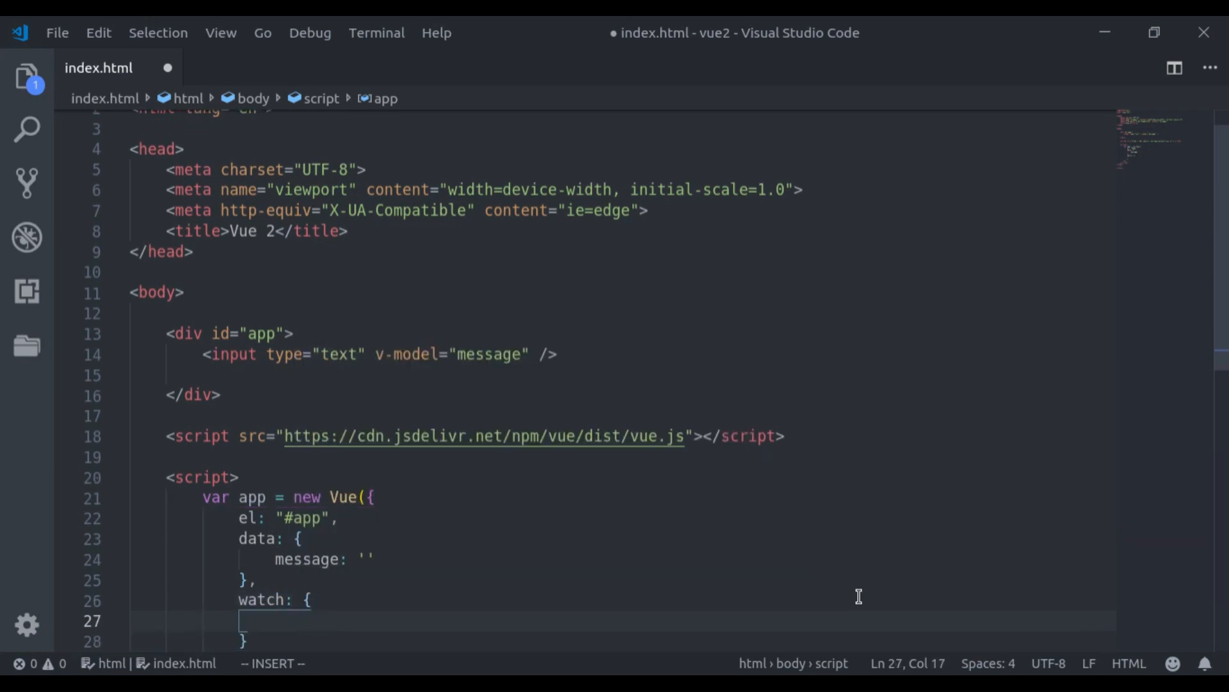
mouse_move(306, 558)
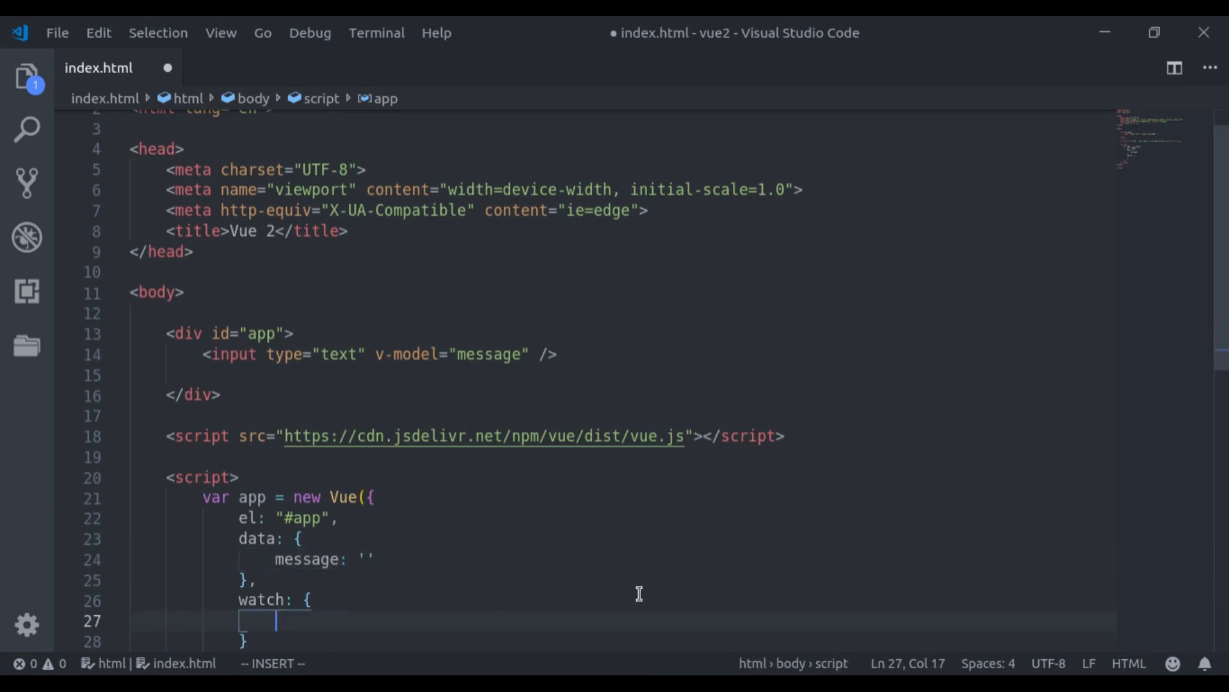
text(mes)
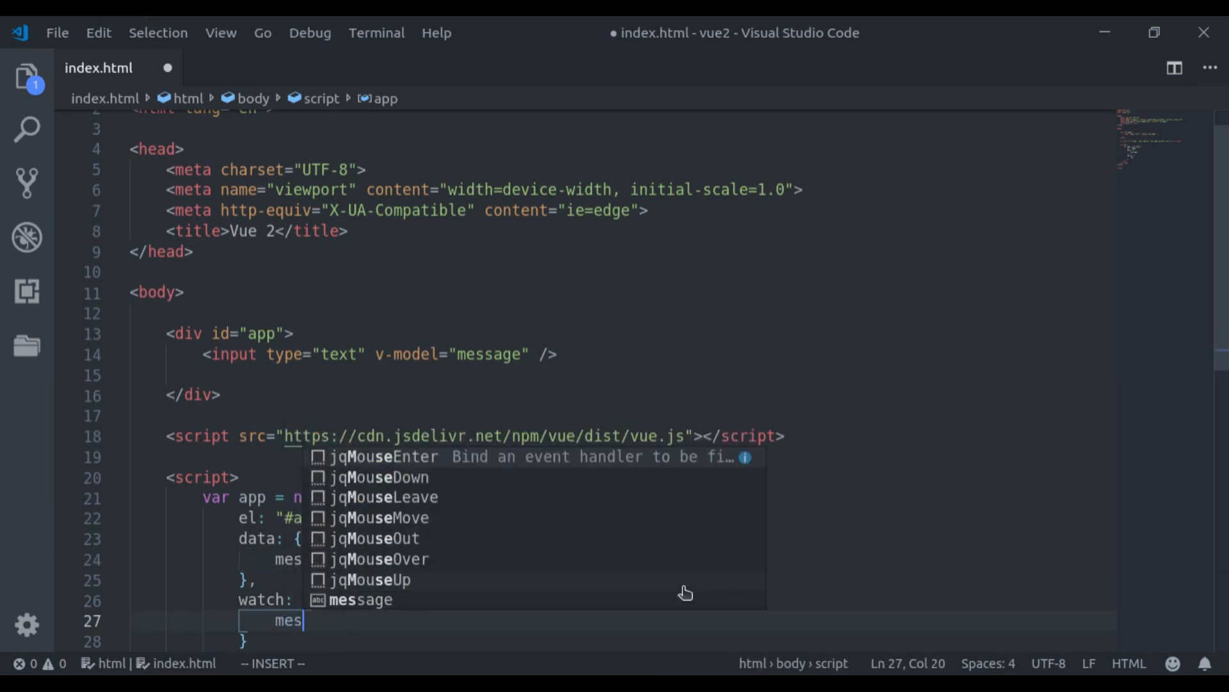
text(sage() {)
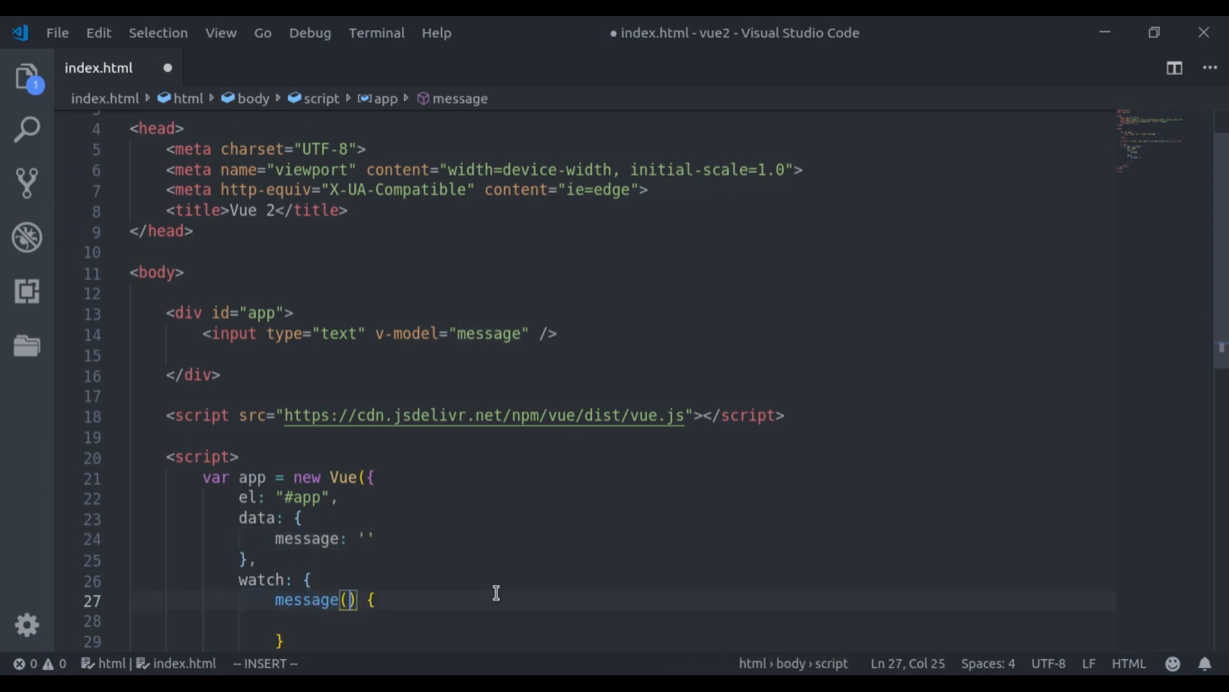
text(newValue, oldValue)
click(621, 620)
text(console.log();)
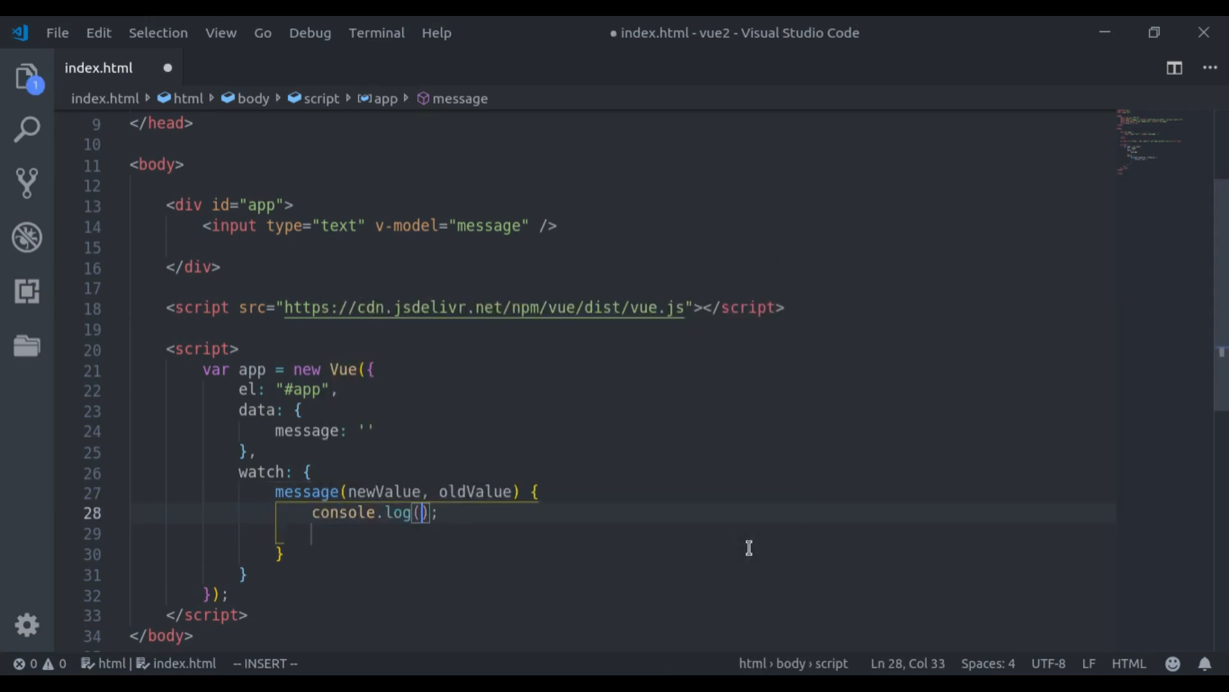
text("New Va)
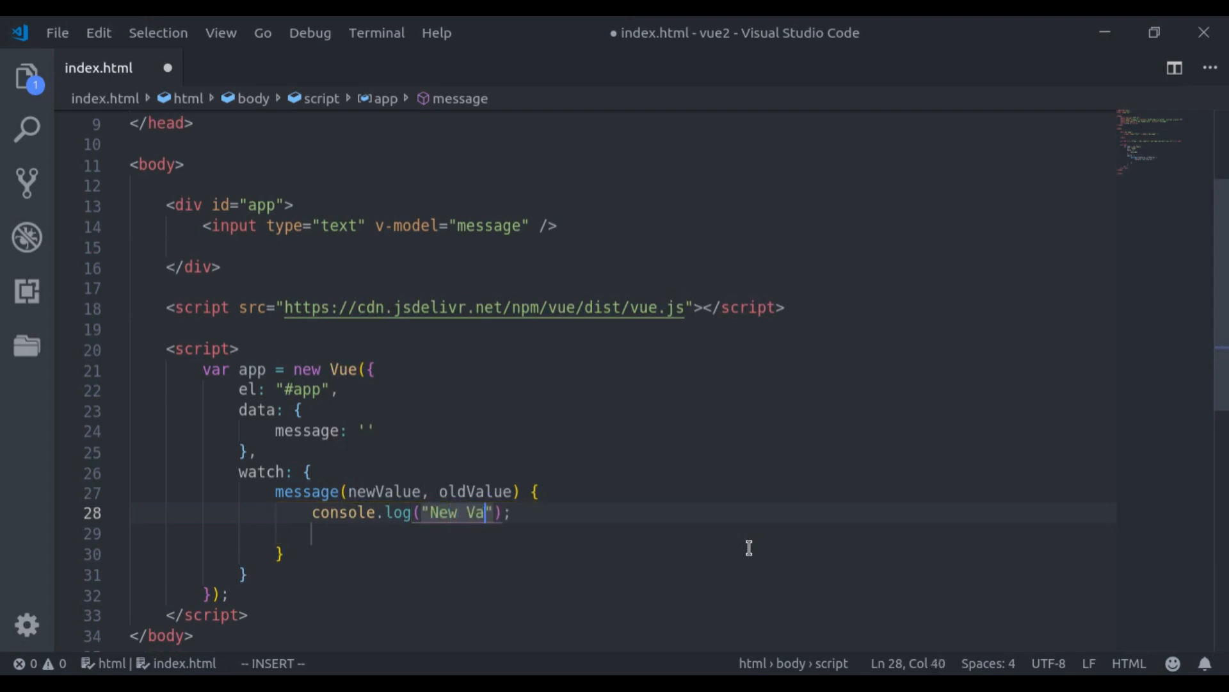
text(lue:)
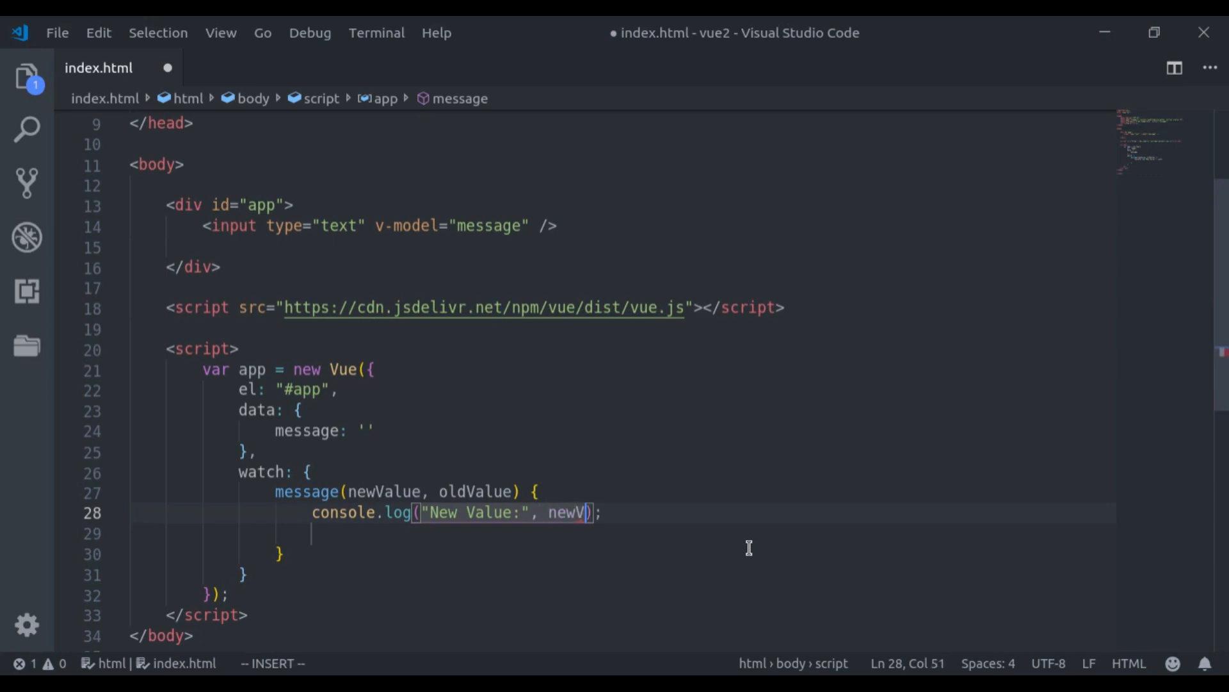
text(alue)
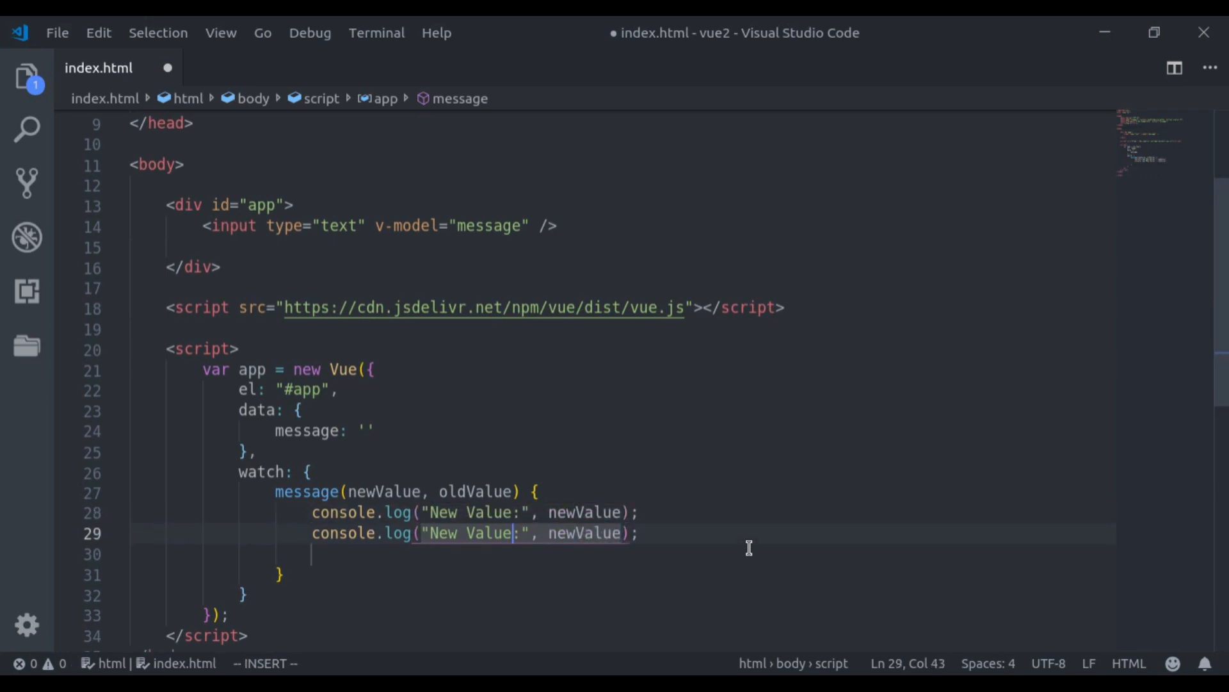
text(Old)
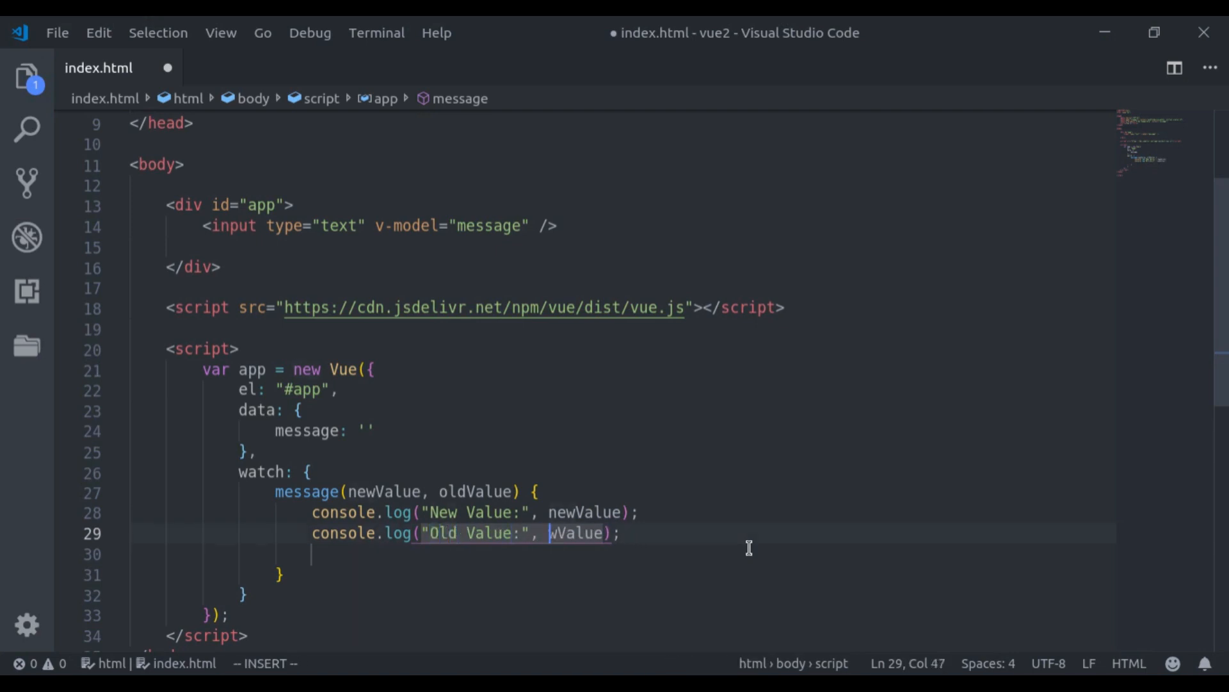
text(ol)
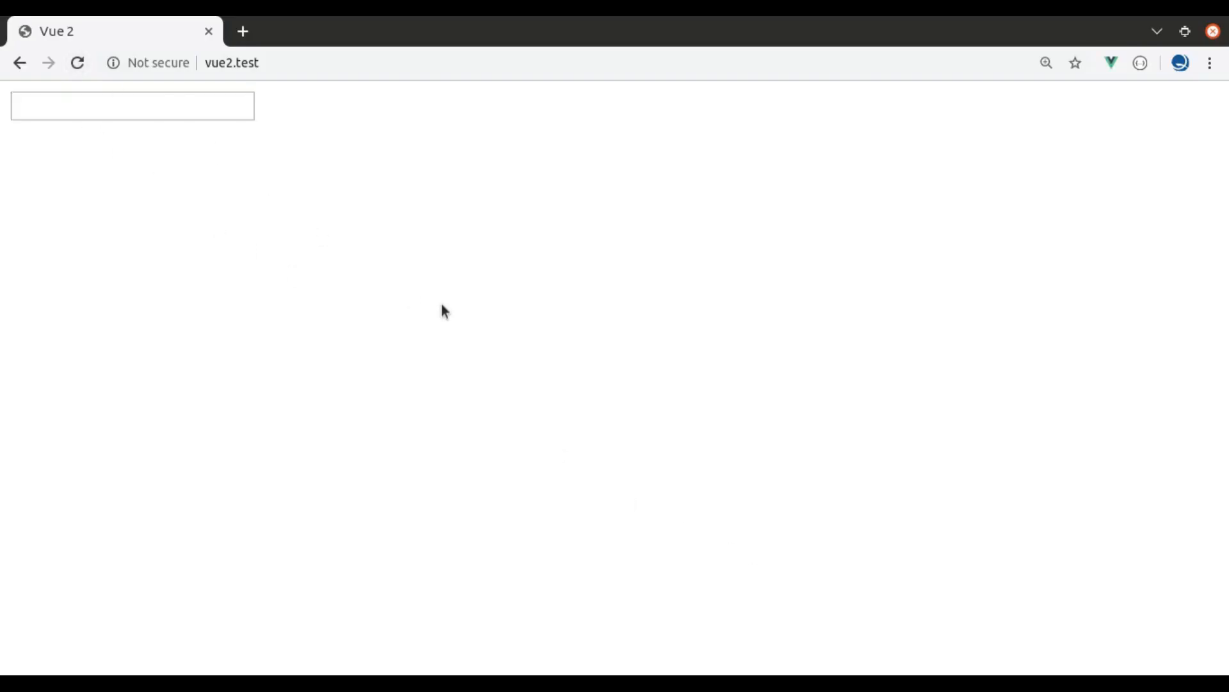
Step: With DevTools open, type "v" then "e" into the page's text box
key(F12)
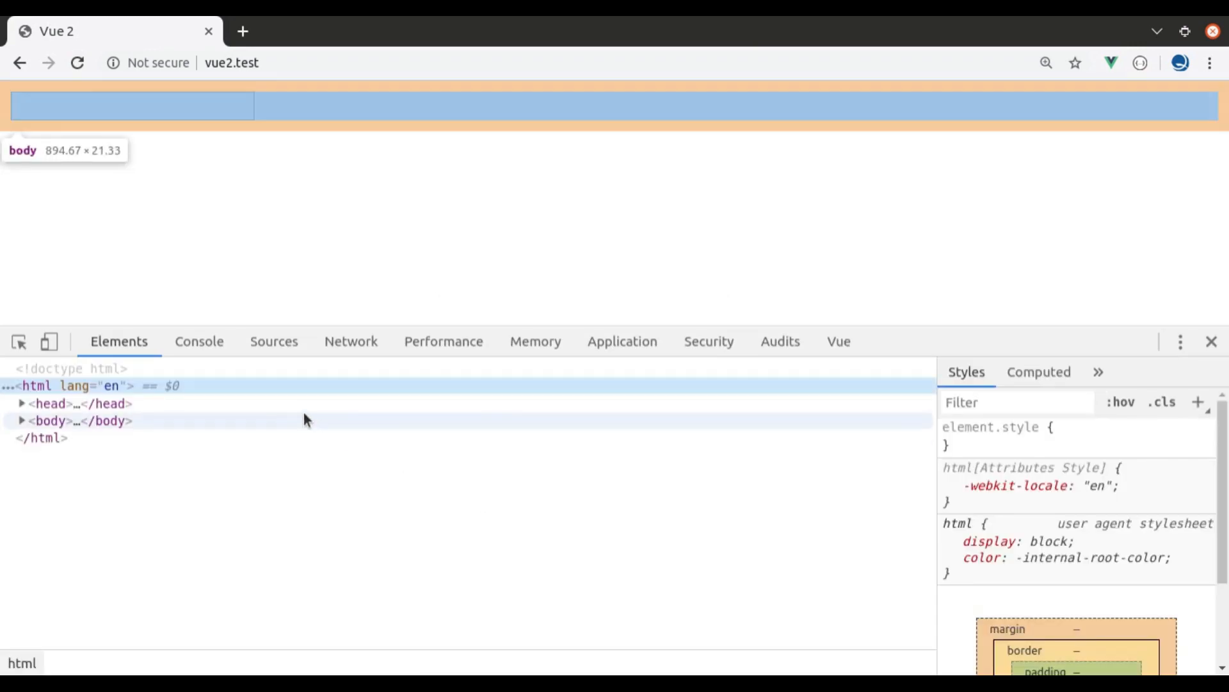
click(199, 341)
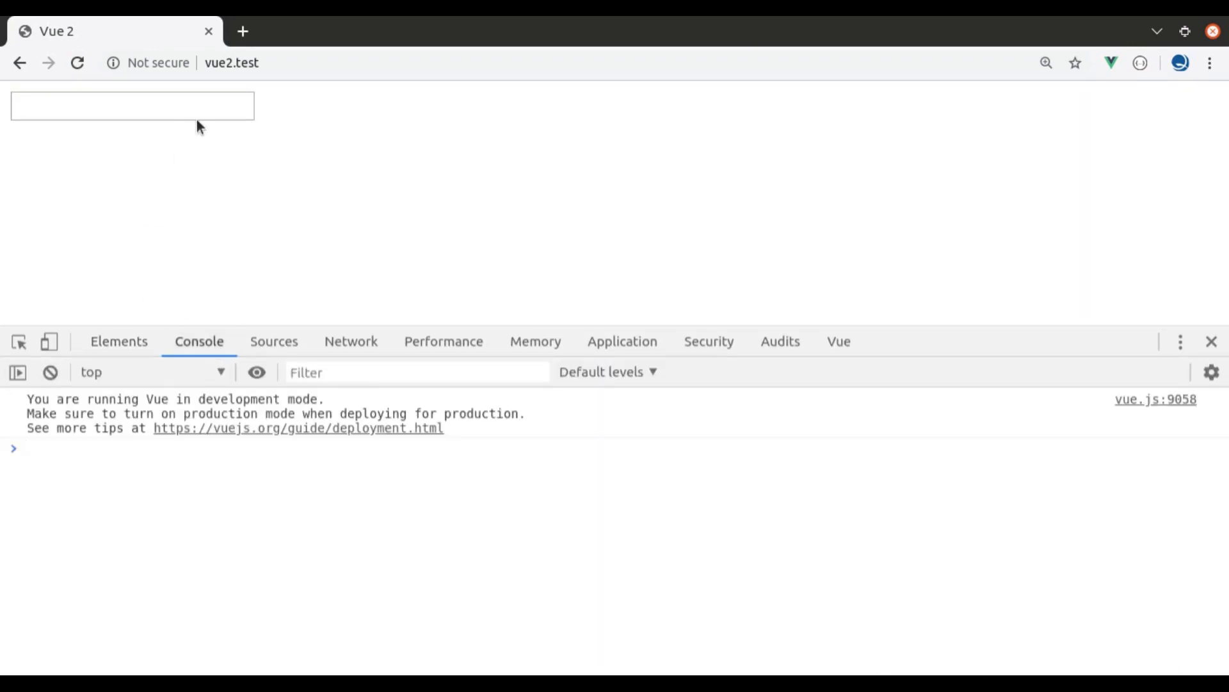
text(v)
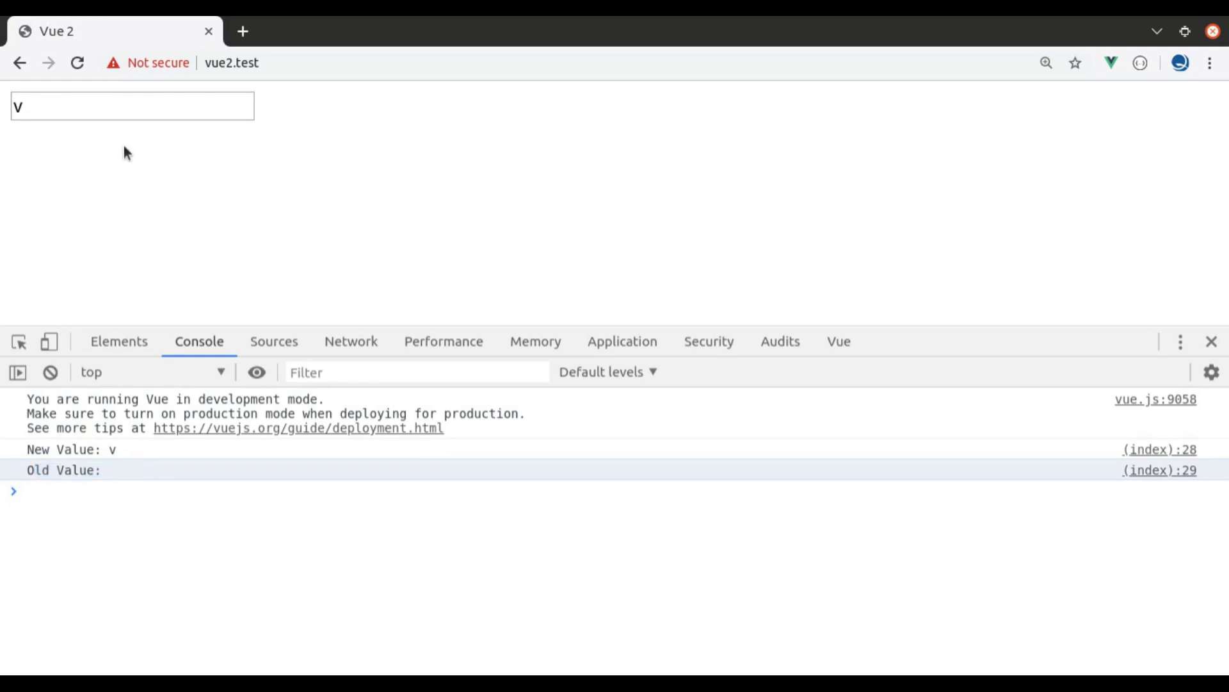
text(e)
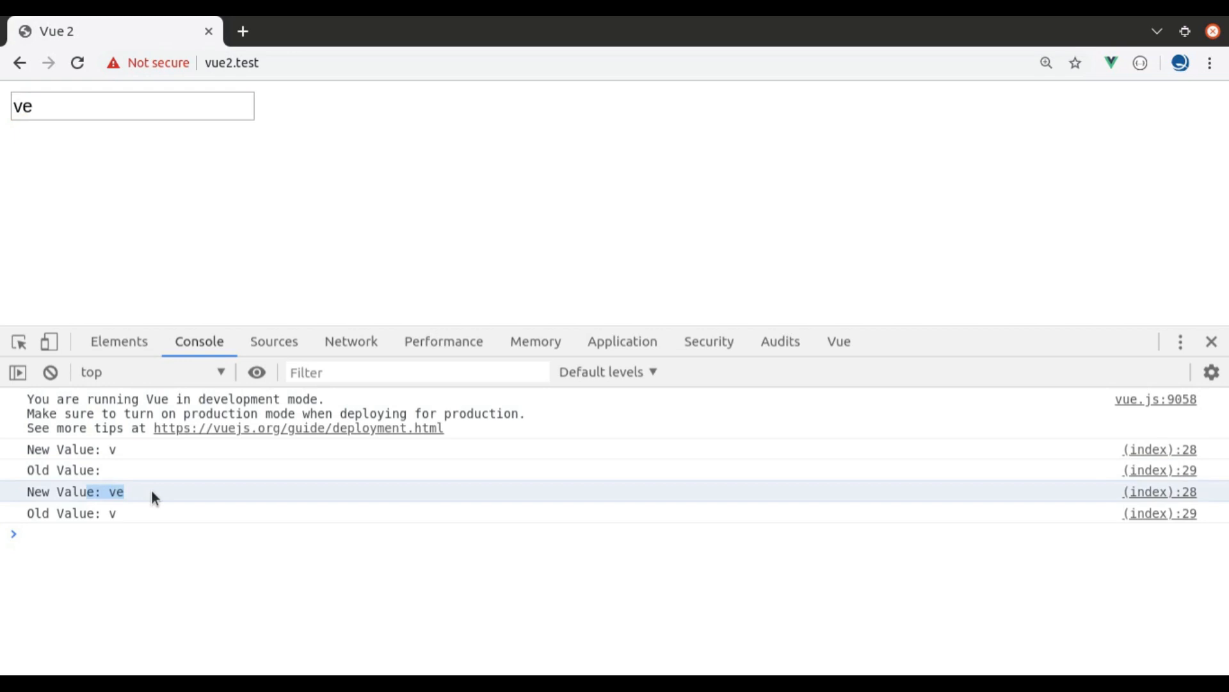
mouse_move(93, 525)
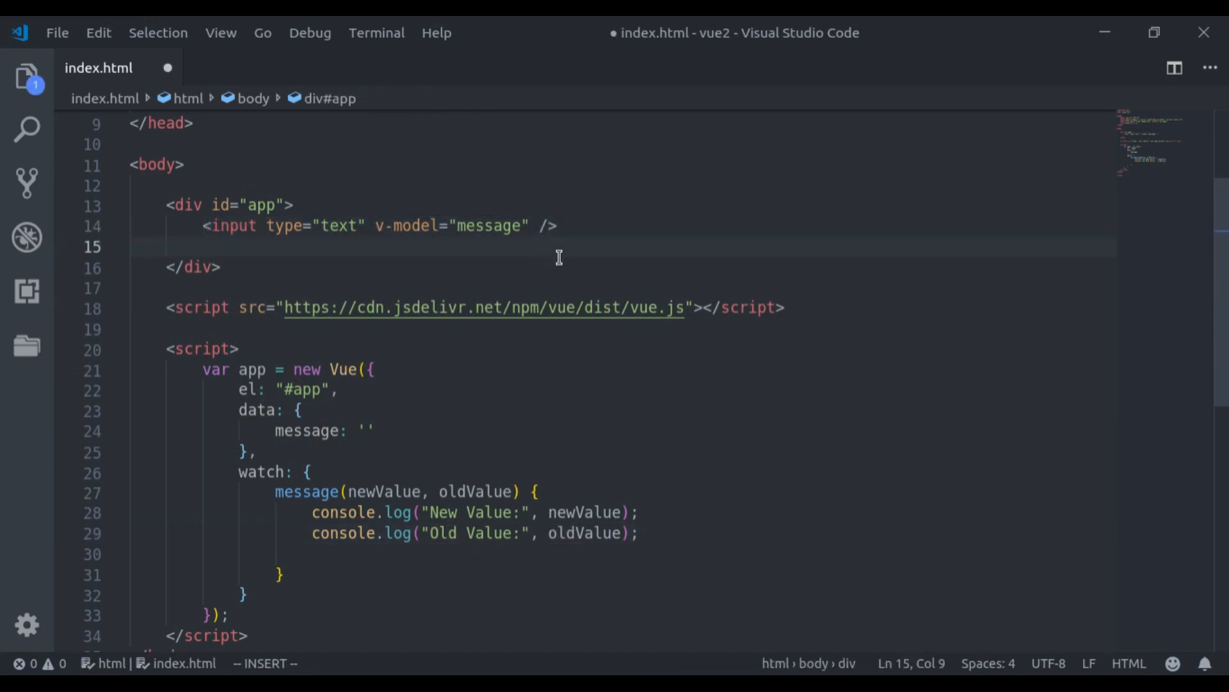
Step: Add a <p v-if="typing">Typing</p> paragraph and a typing: false data property
text(<p)
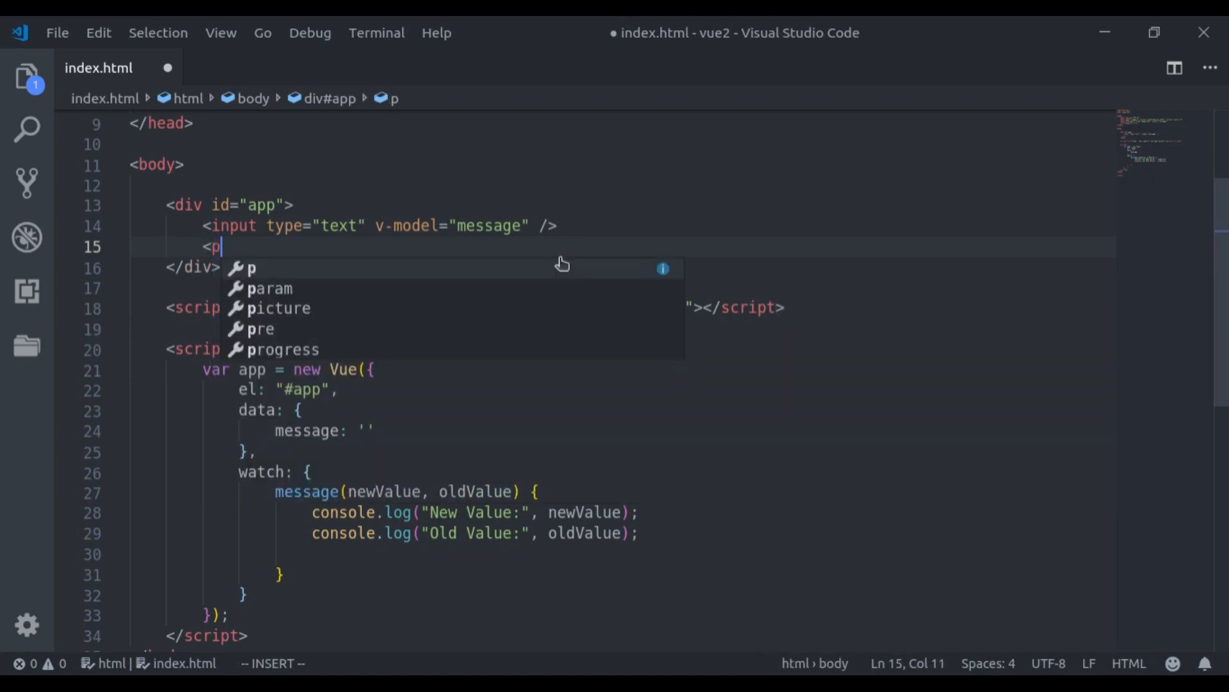
text(>v-)
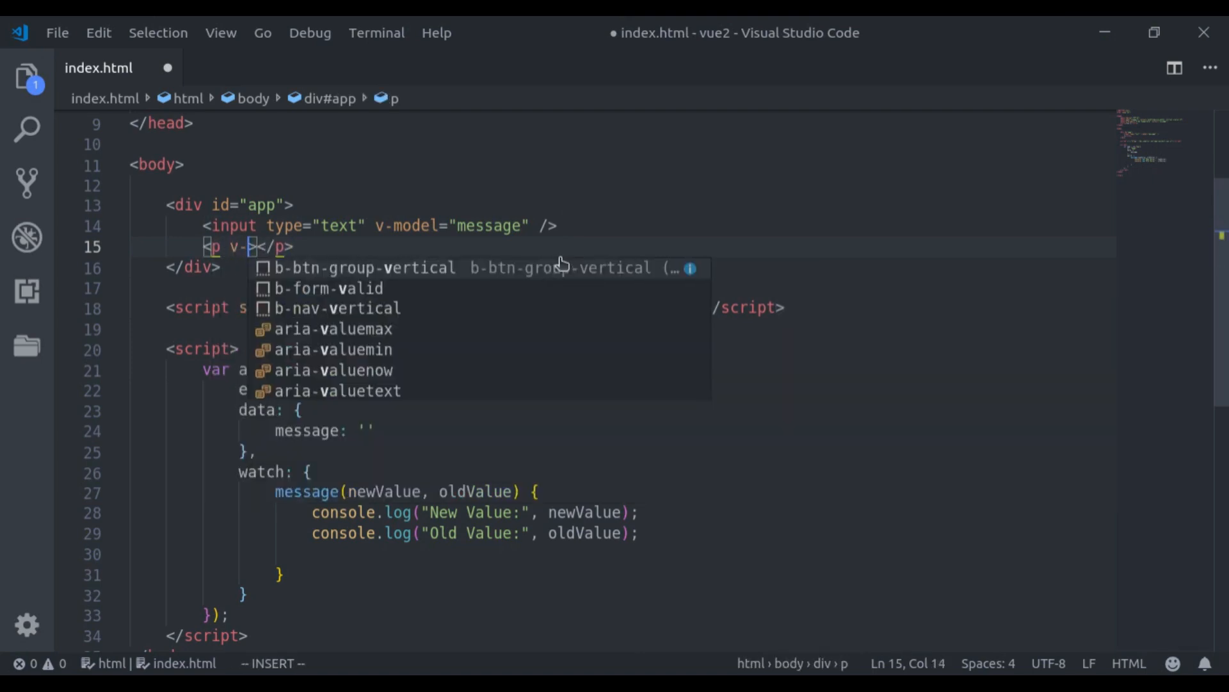
text(if=")
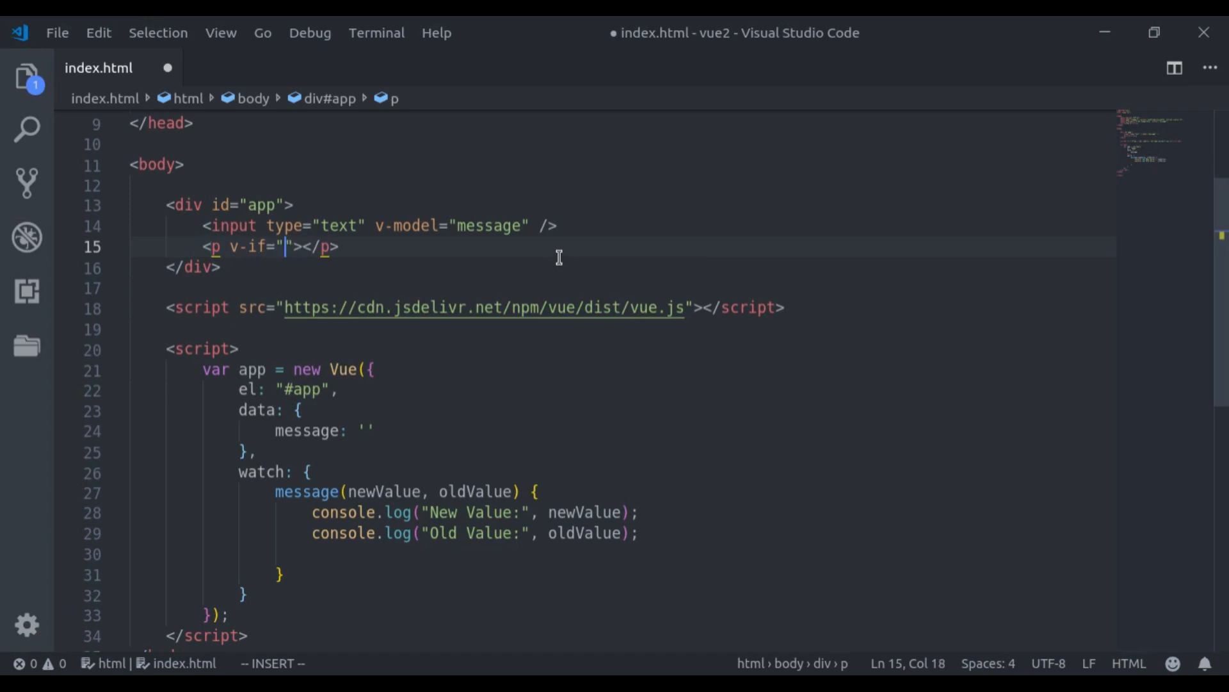
text(typing)
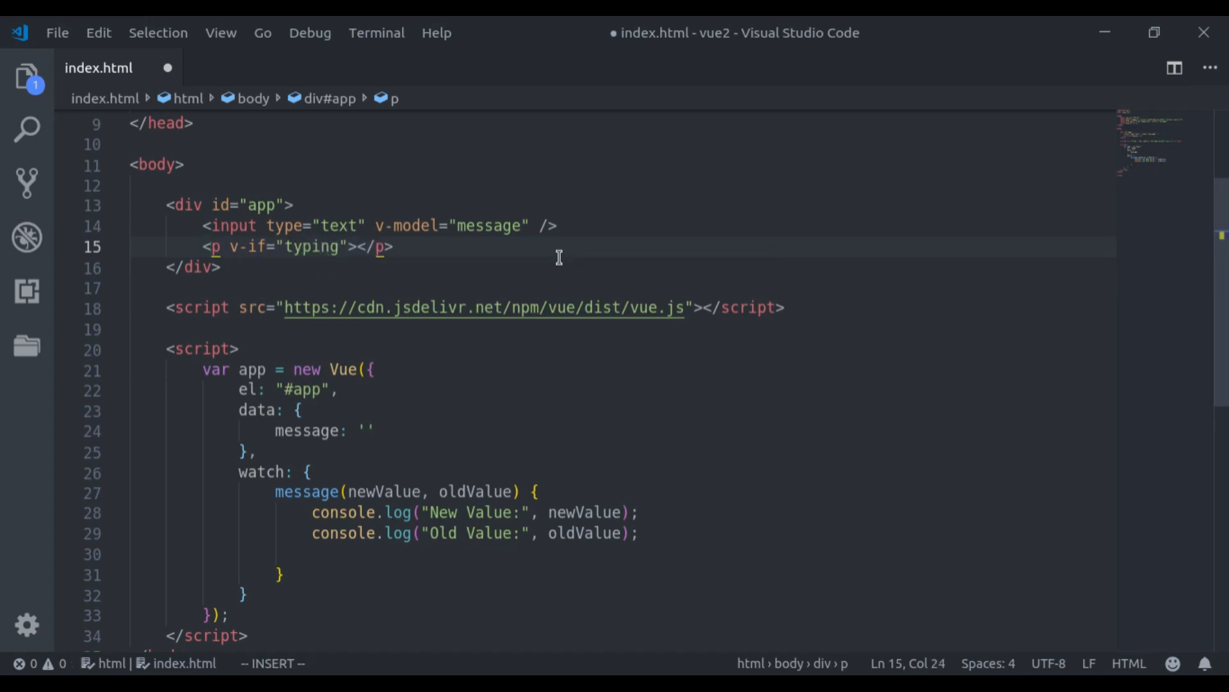
text(T)
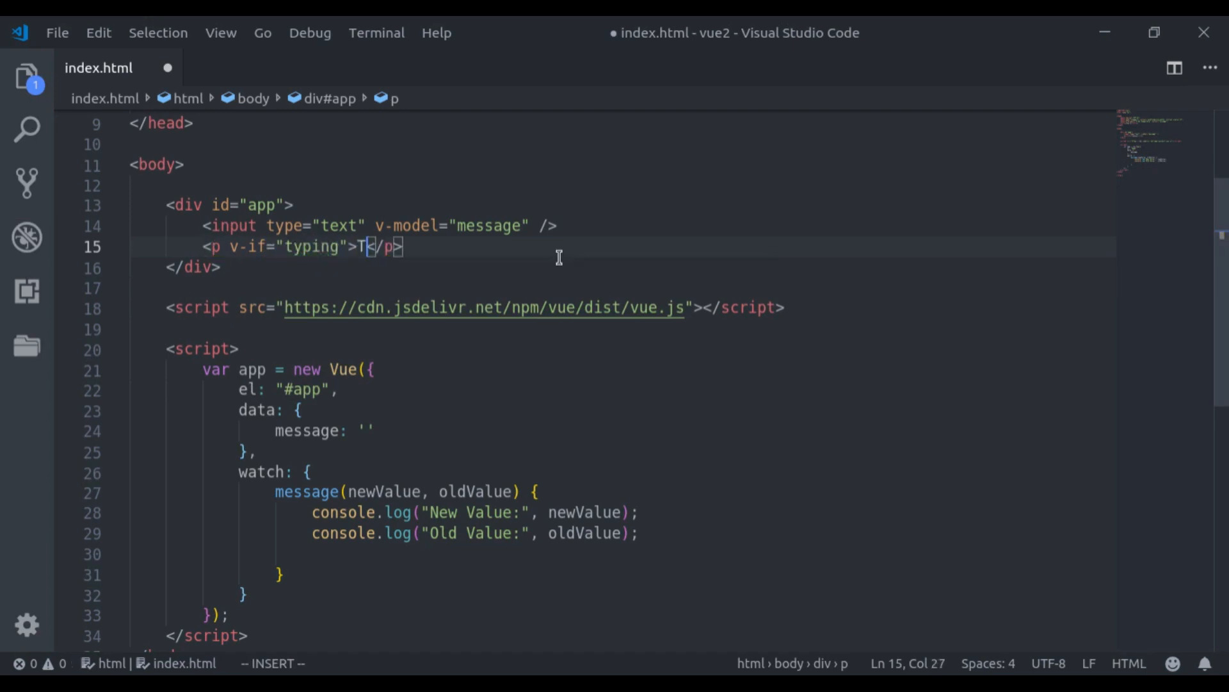
text(yping)
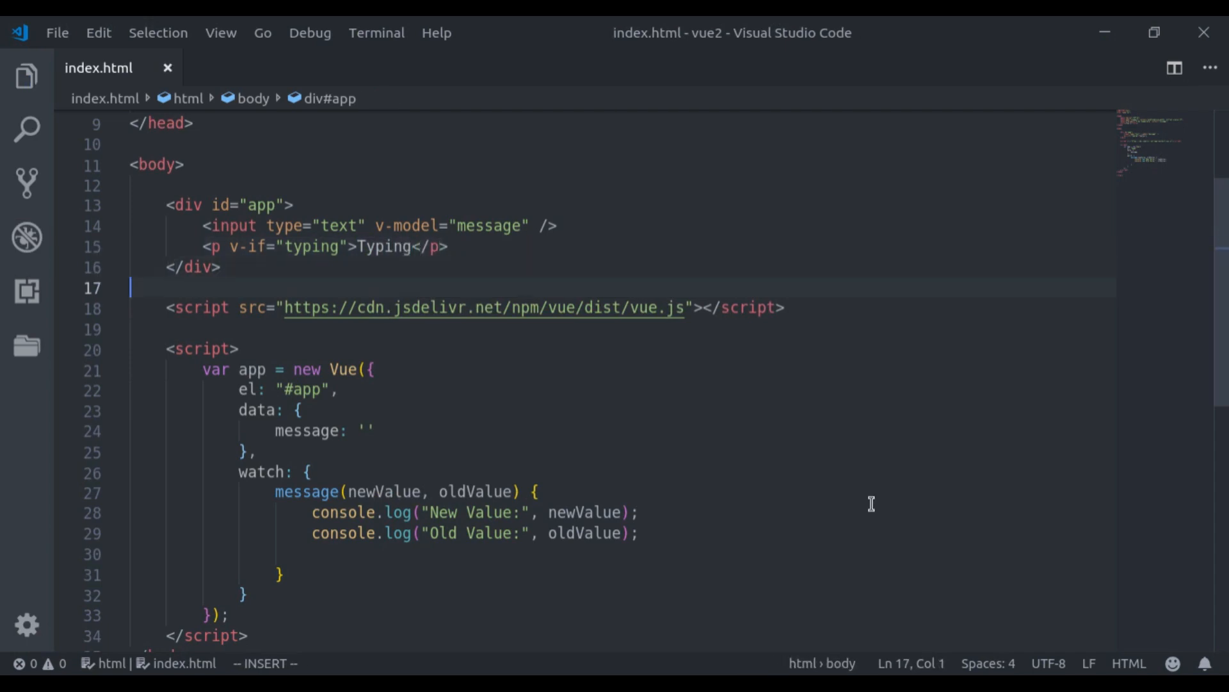
click(375, 430)
text(typing:)
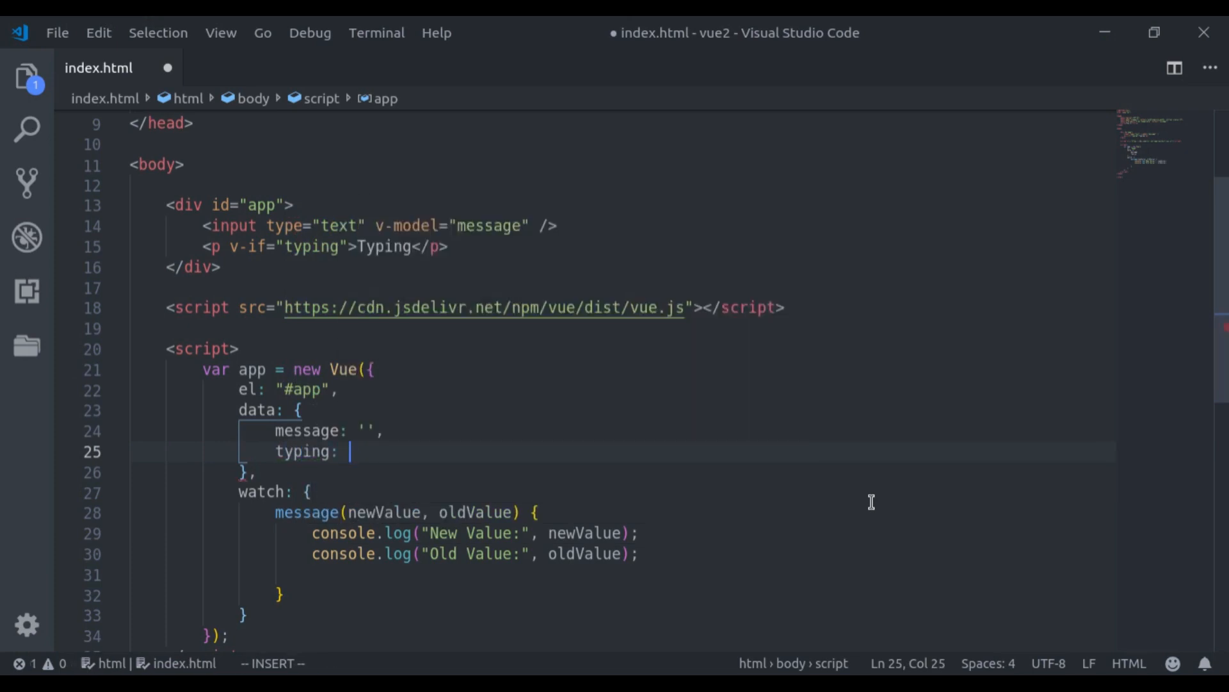
text(false)
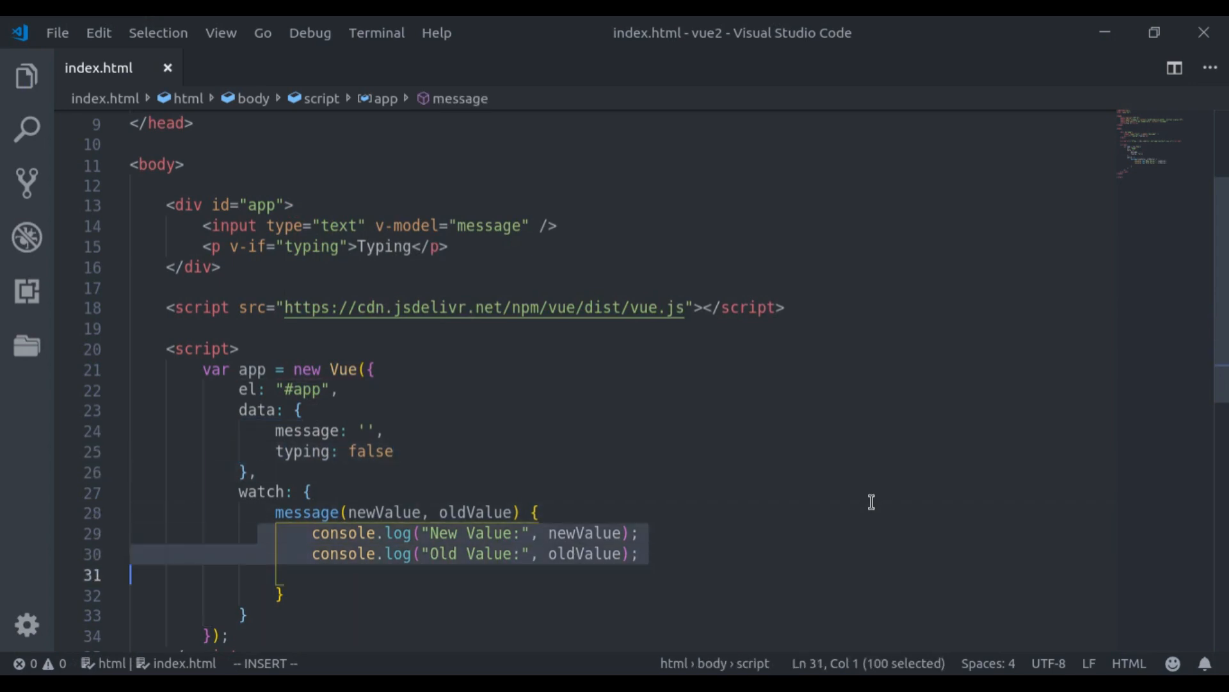
Step: Replace the console logs with this.typing = true, then false after a 3000 ms setTimeout
key(Delete)
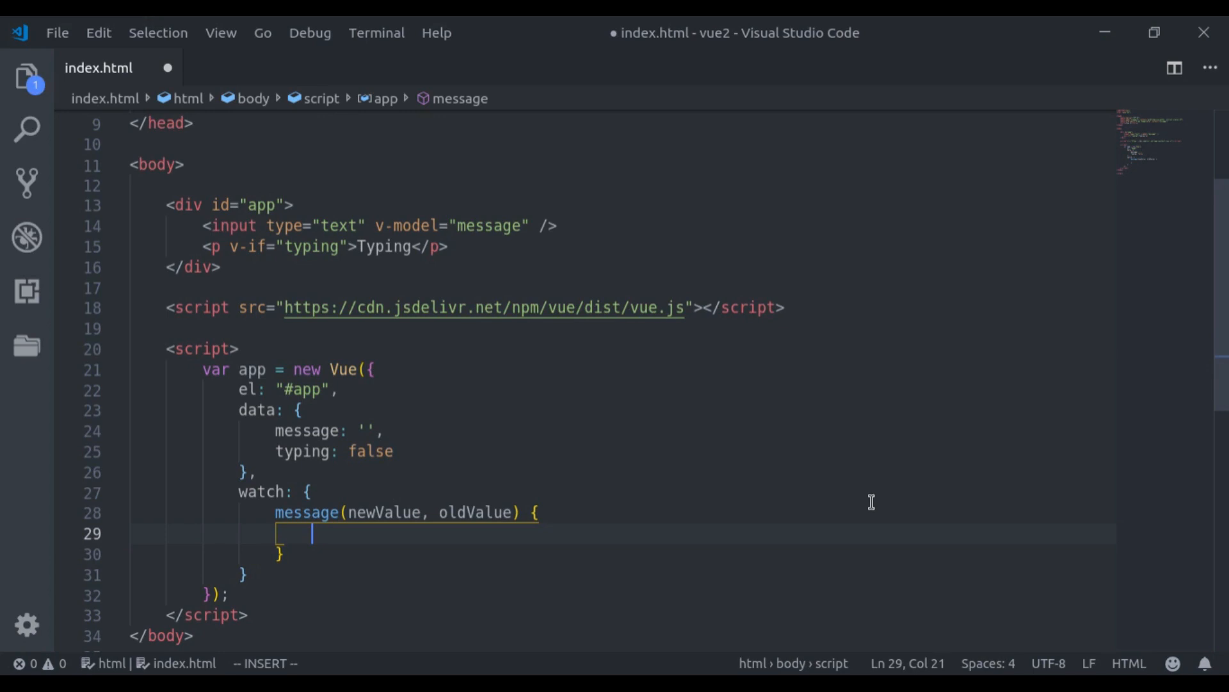
text(this.typing)
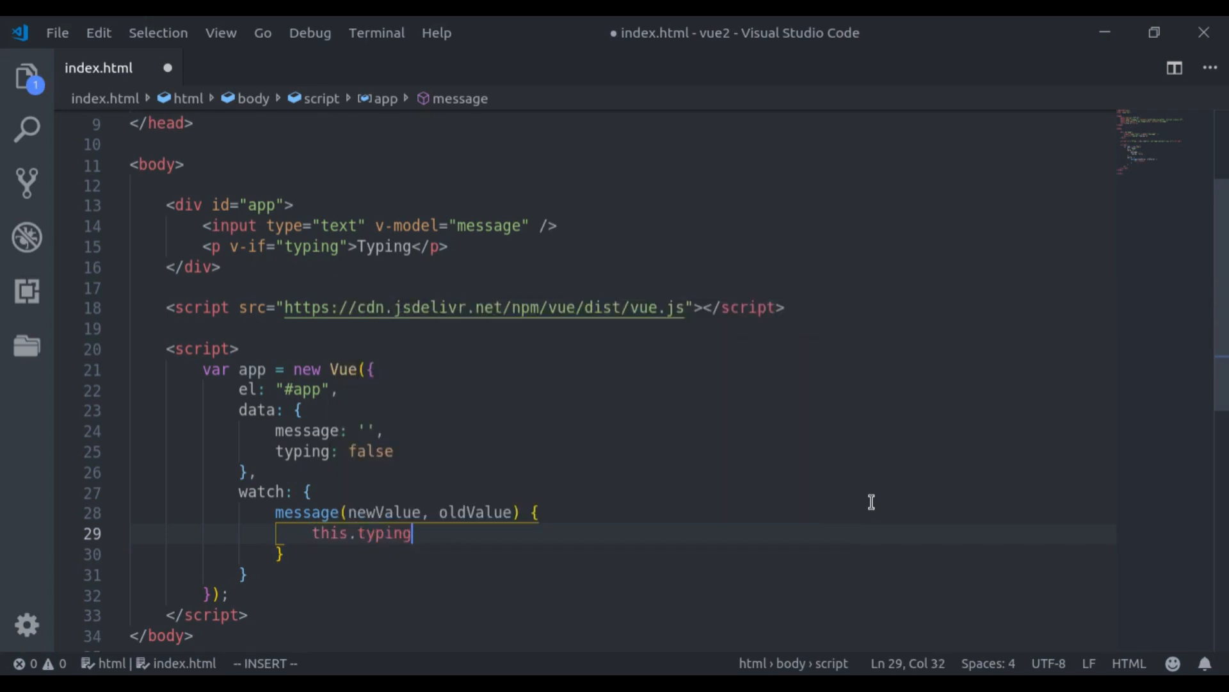
text(= true;)
text(setTimeout(() => {)
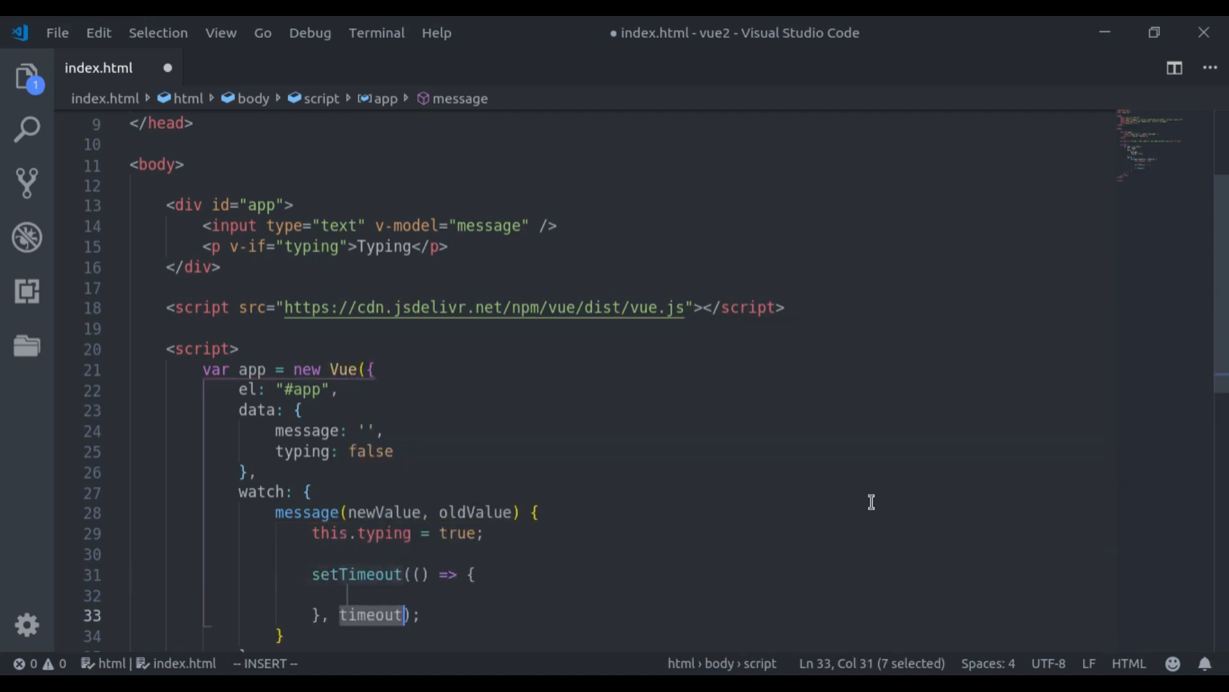
text(3000);)
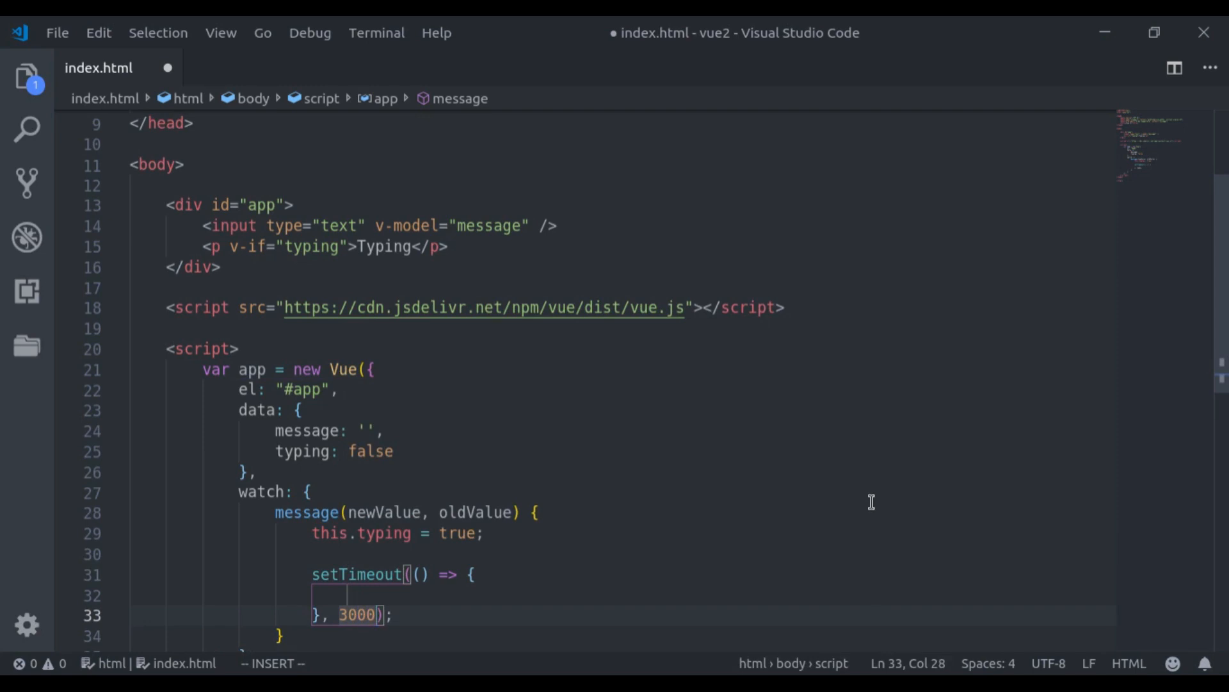
text(this.y)
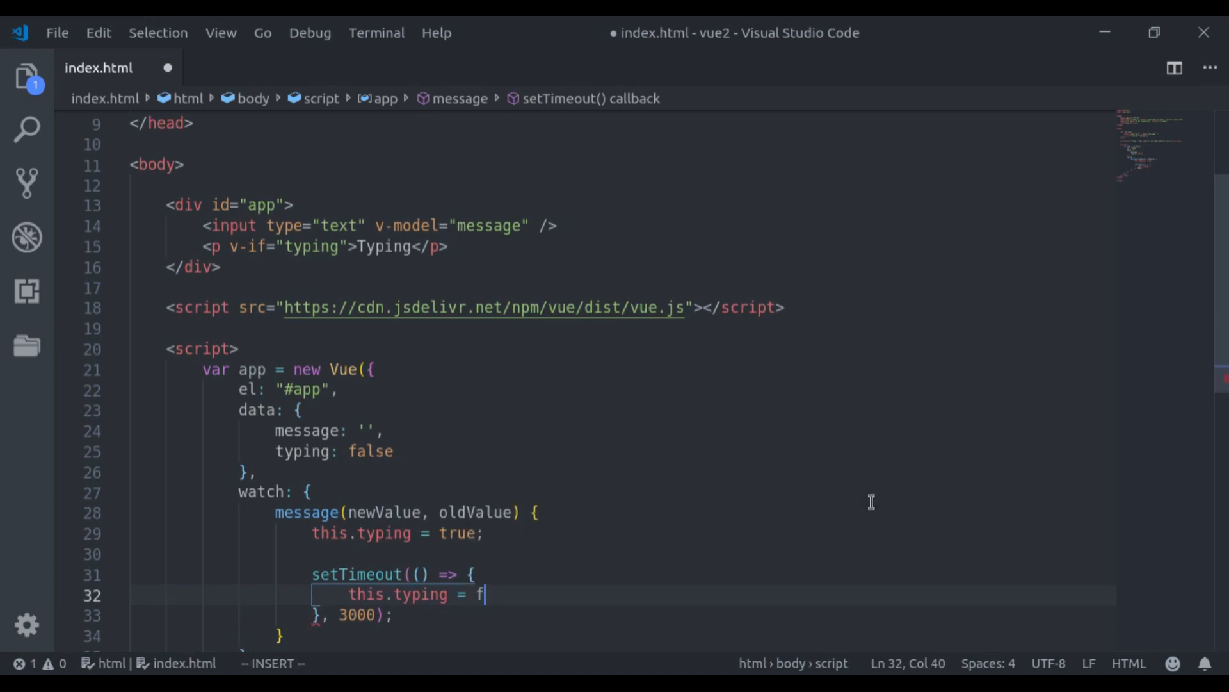
text(alse)
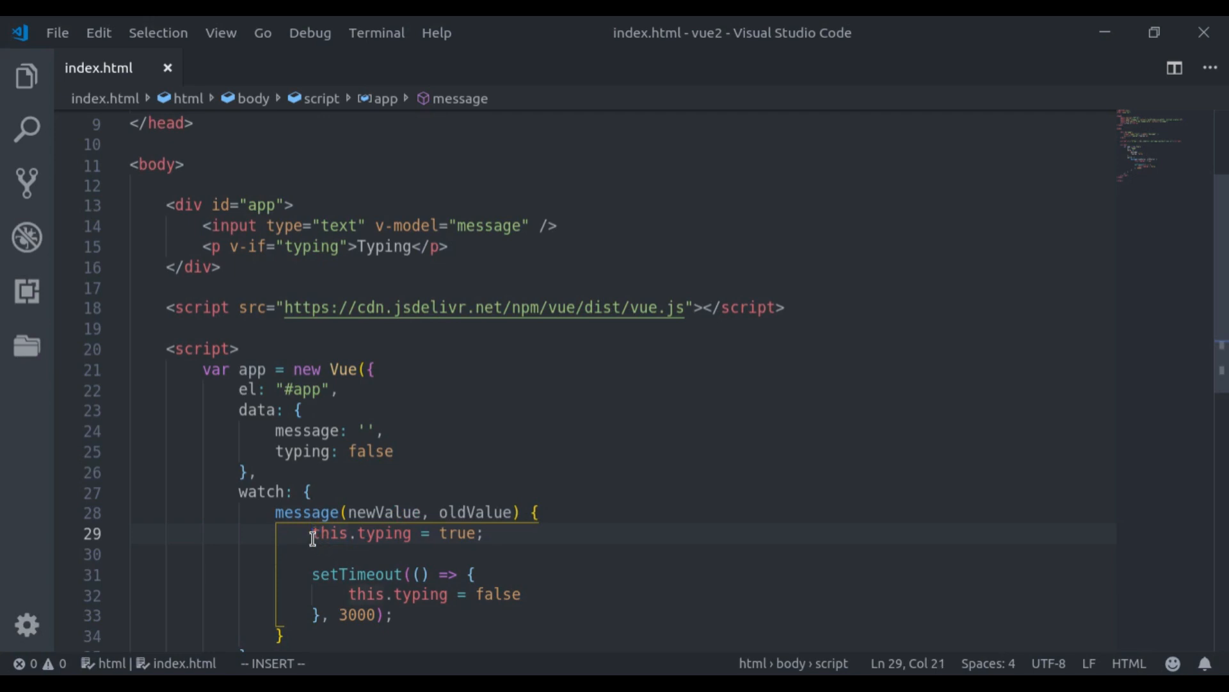
drag(313, 534, 484, 533)
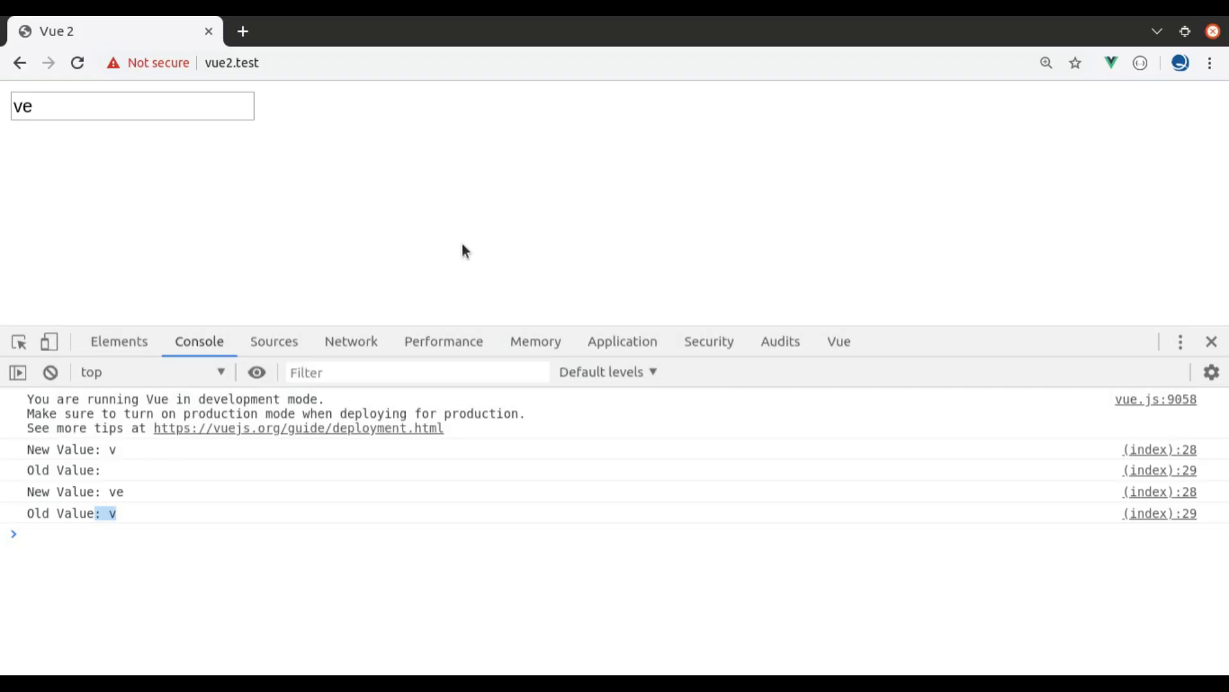
Step: Reload the page and type "sfas" and "sdas" into the text box
click(76, 63)
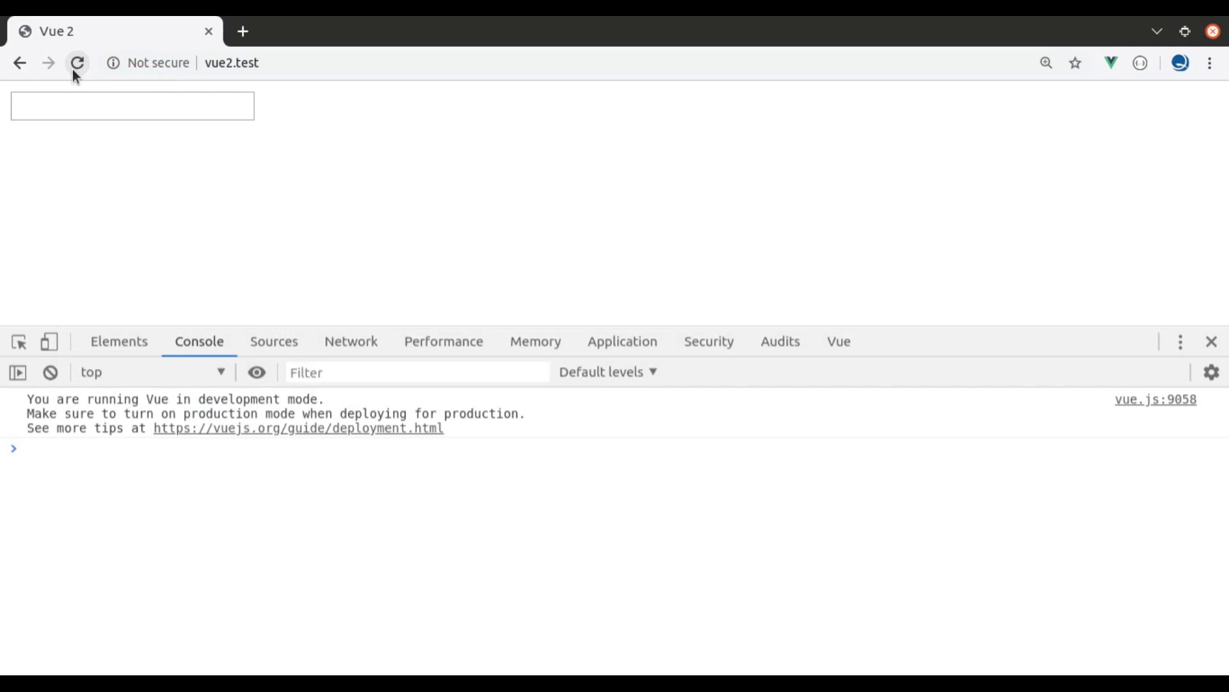
text(sfas)
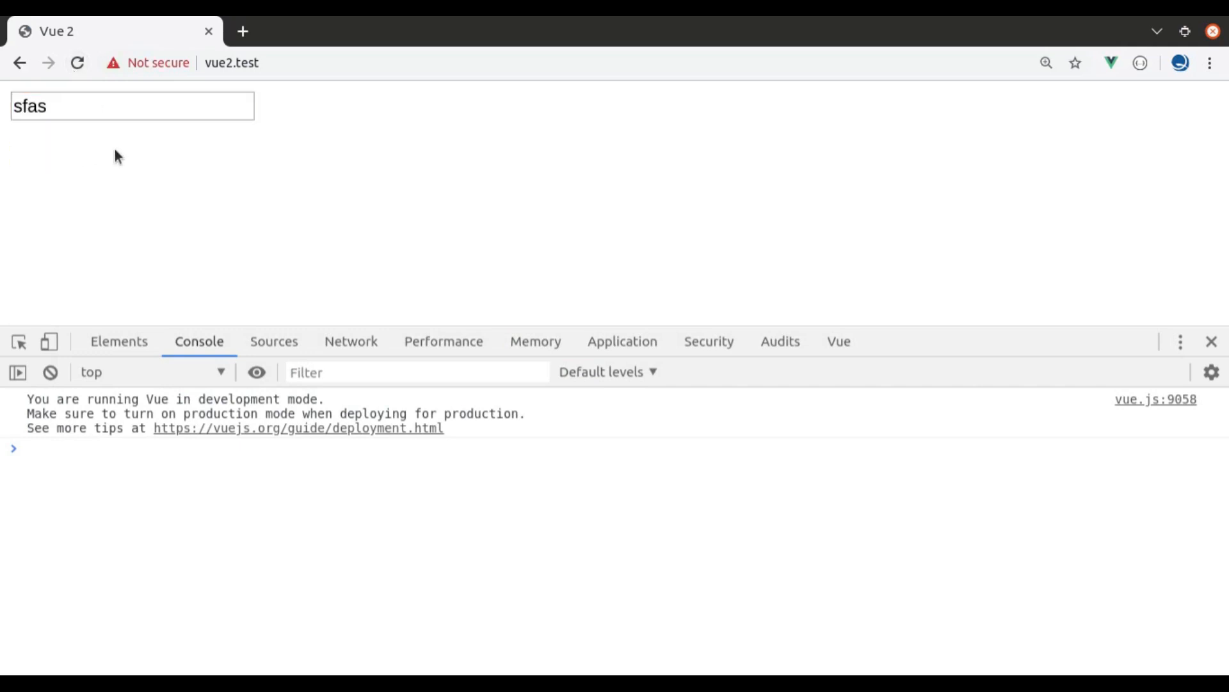
click(132, 105)
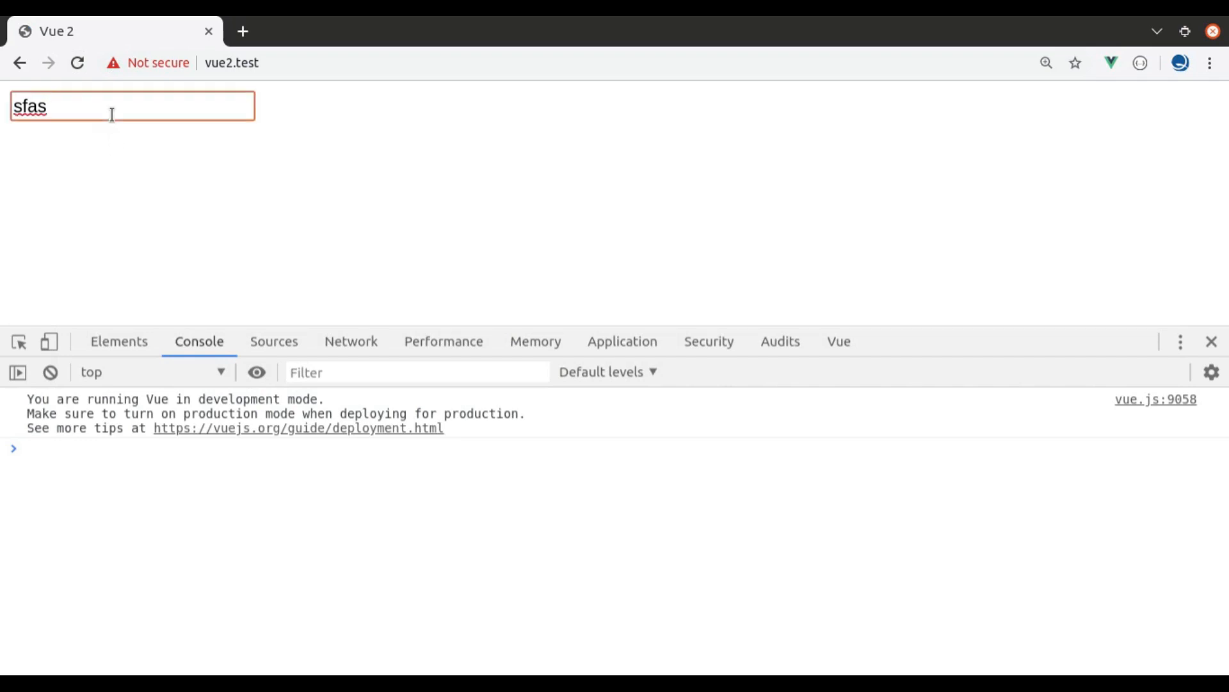
text(sdas)
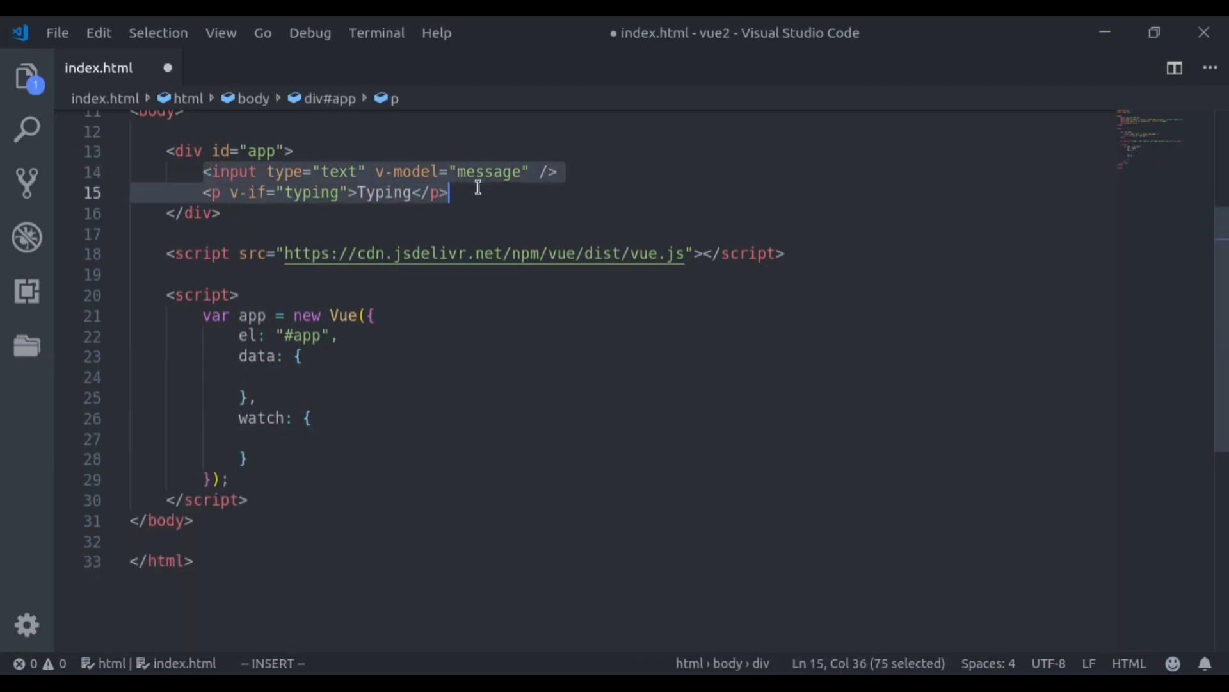
Step: Add "GB:" and "MB:" number inputs using v-model.number bound to gb and mb
key(Delete)
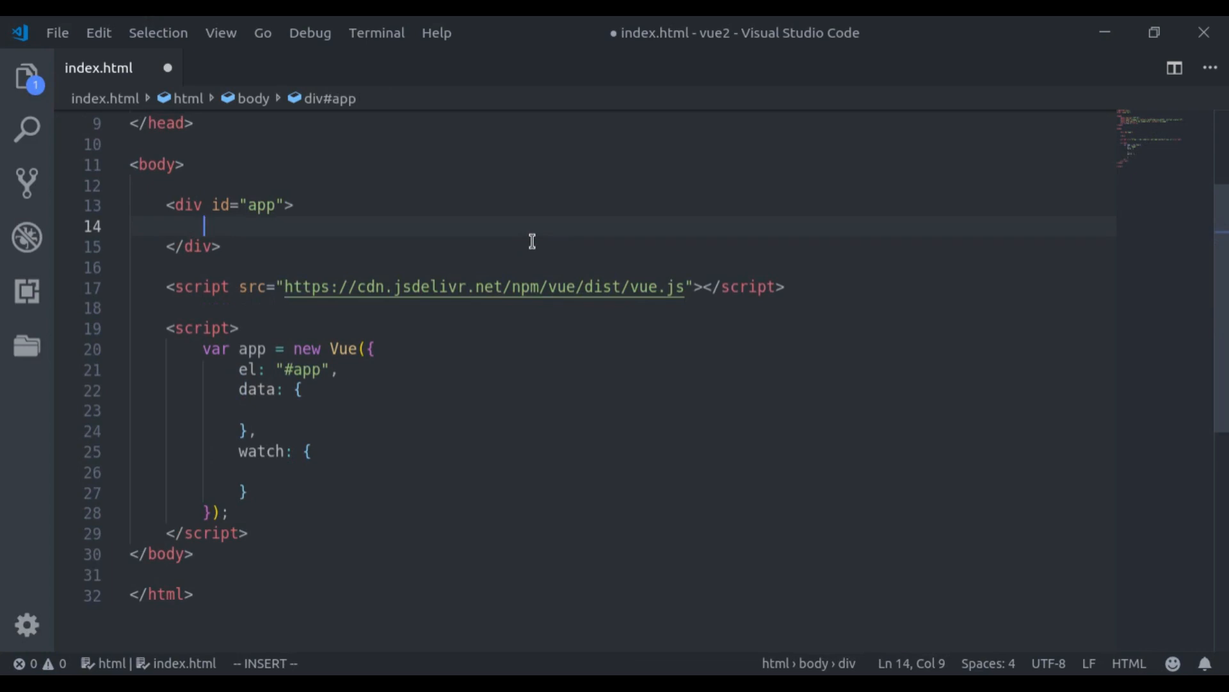
text(GB:)
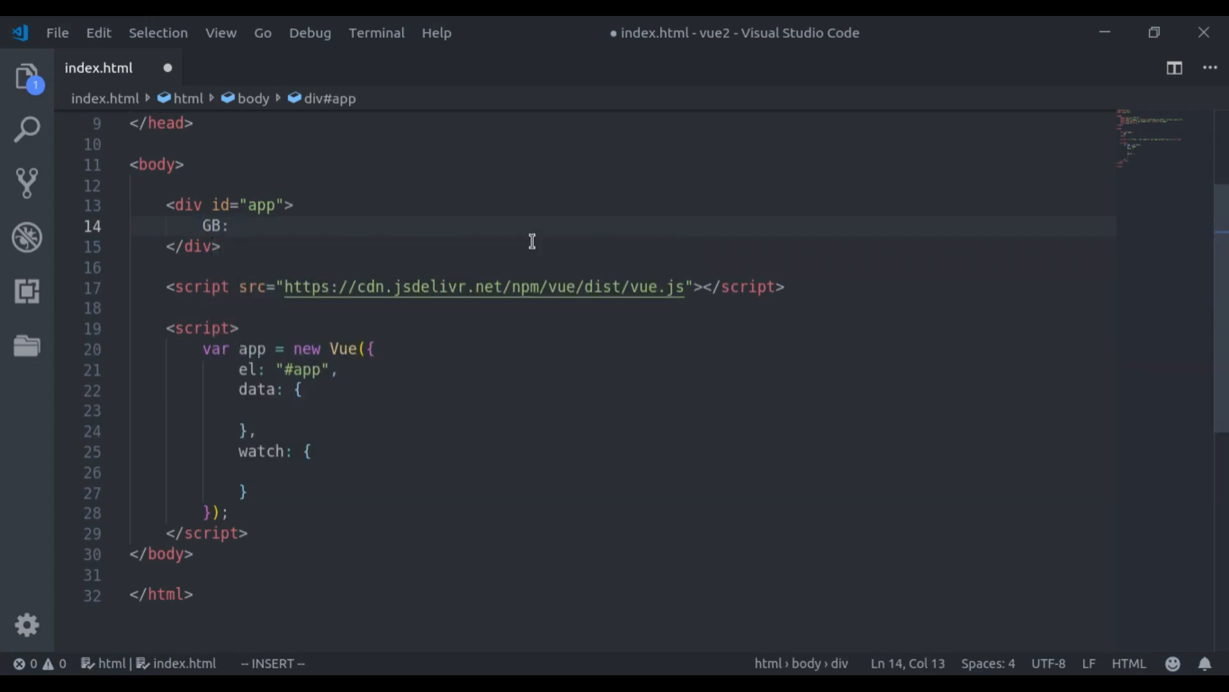
text(<input type="number" v-mo)
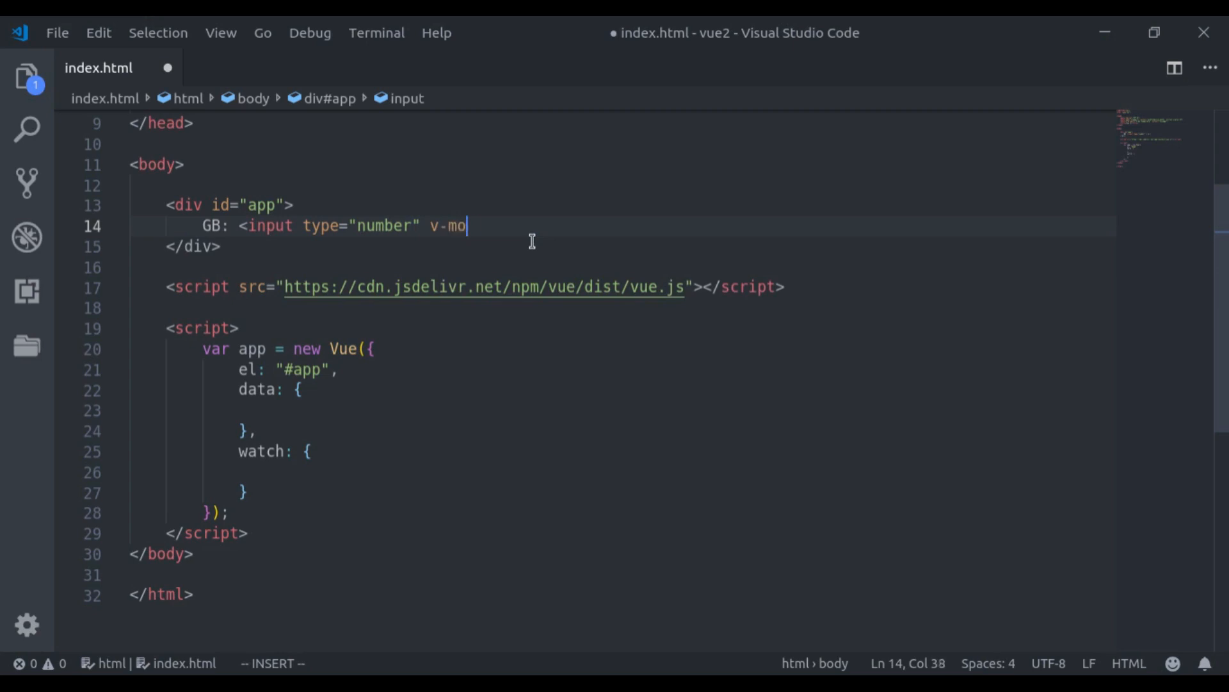
text(del="")
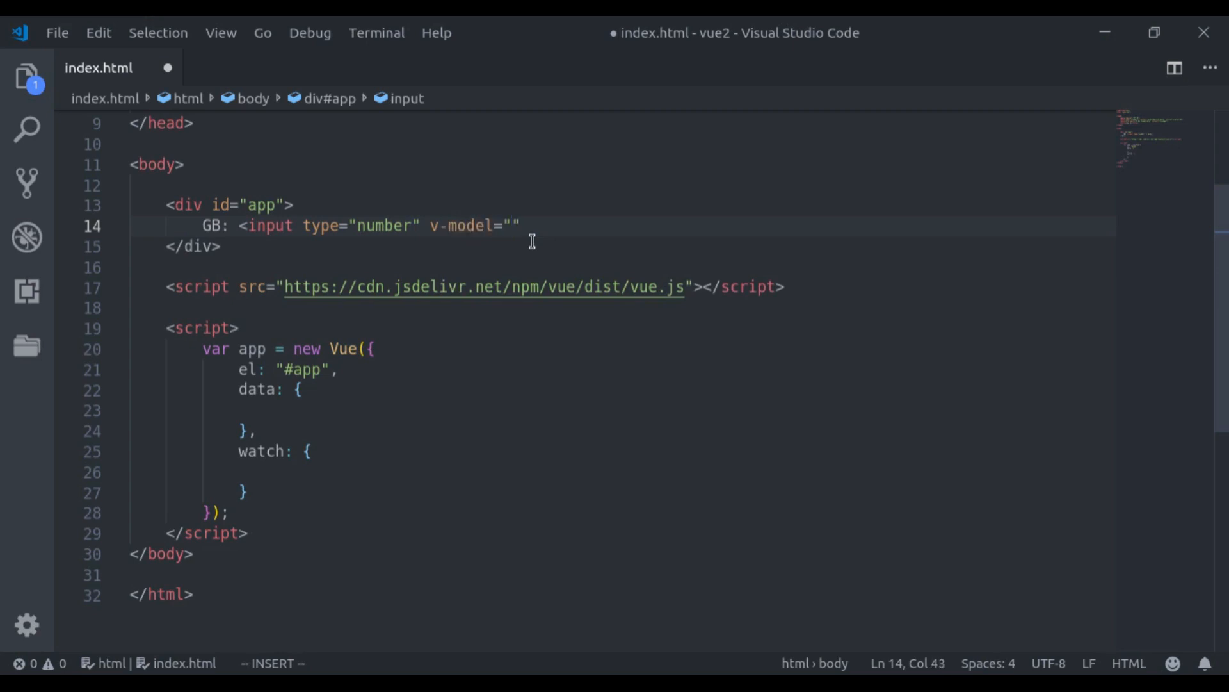
text(gb)
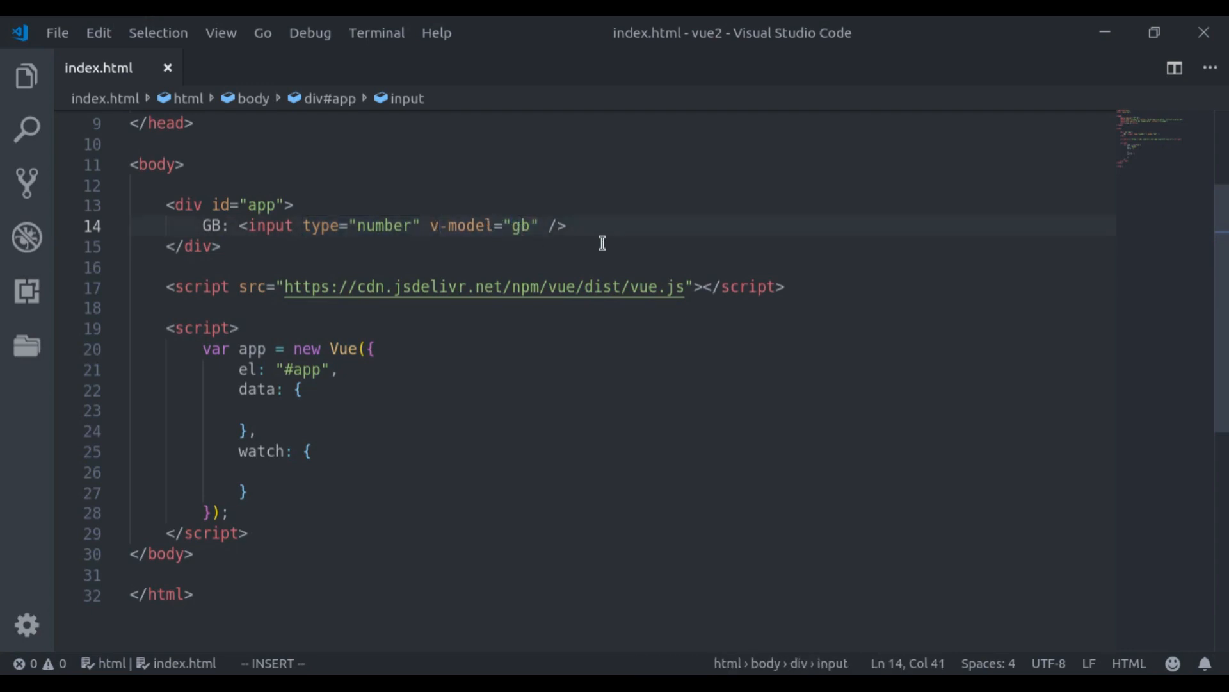
text(.num)
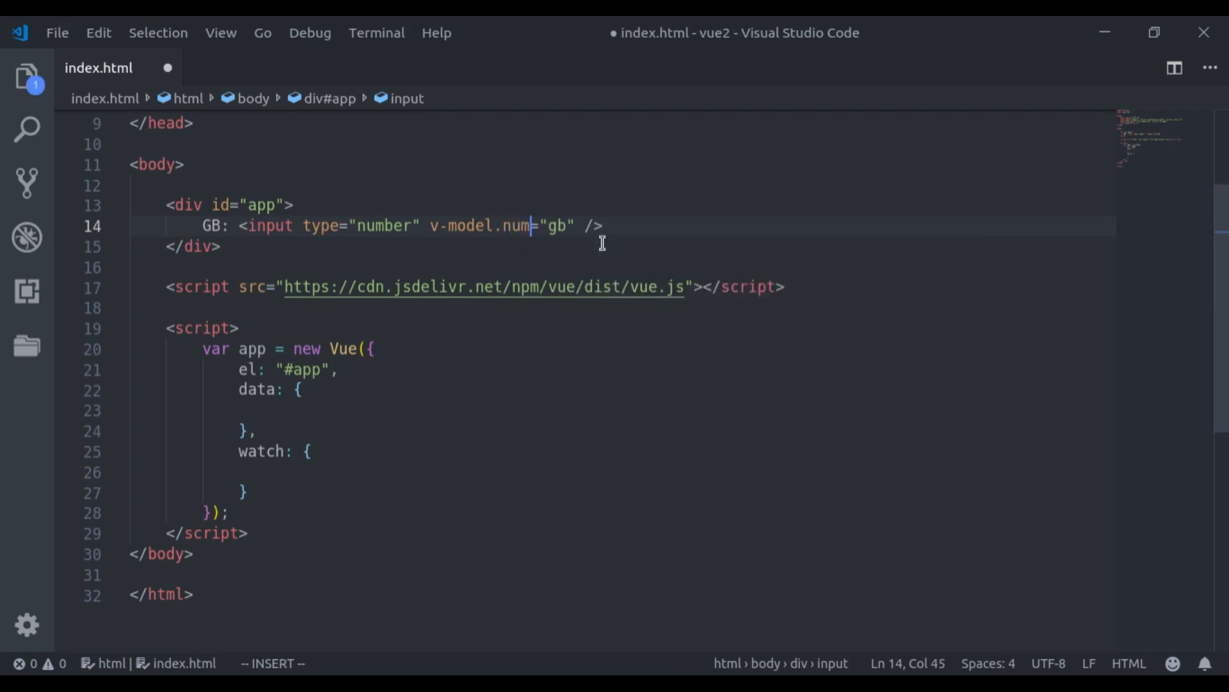
text(ber)
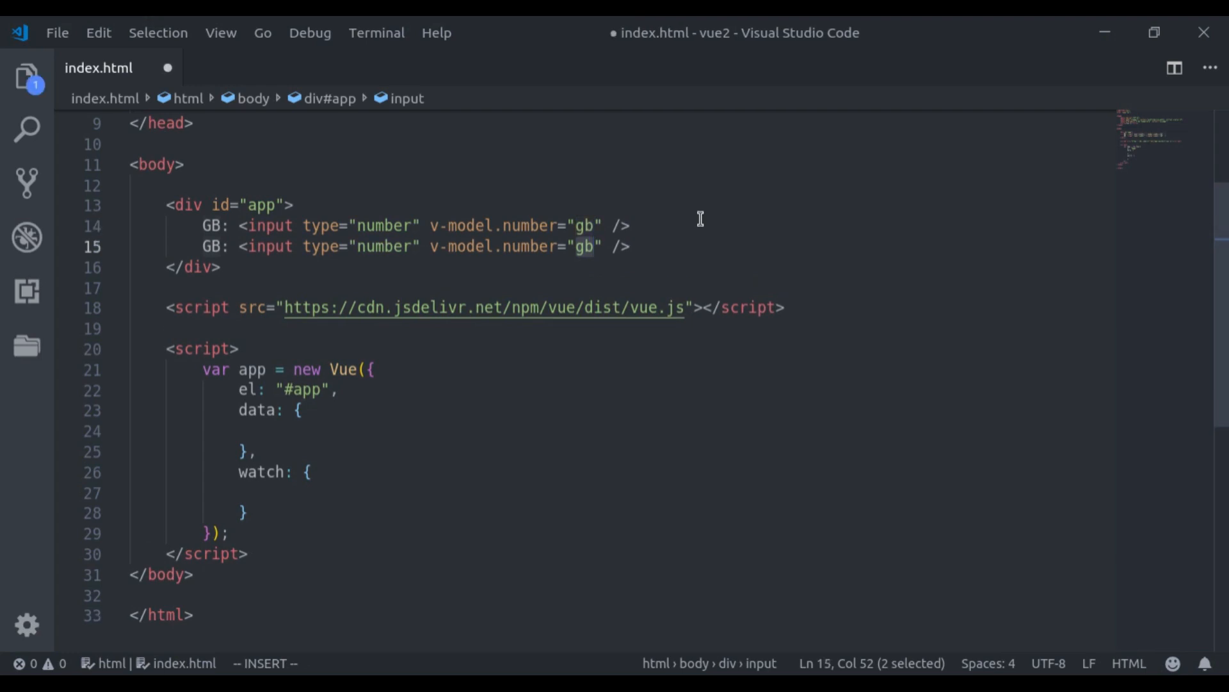
text(mb)
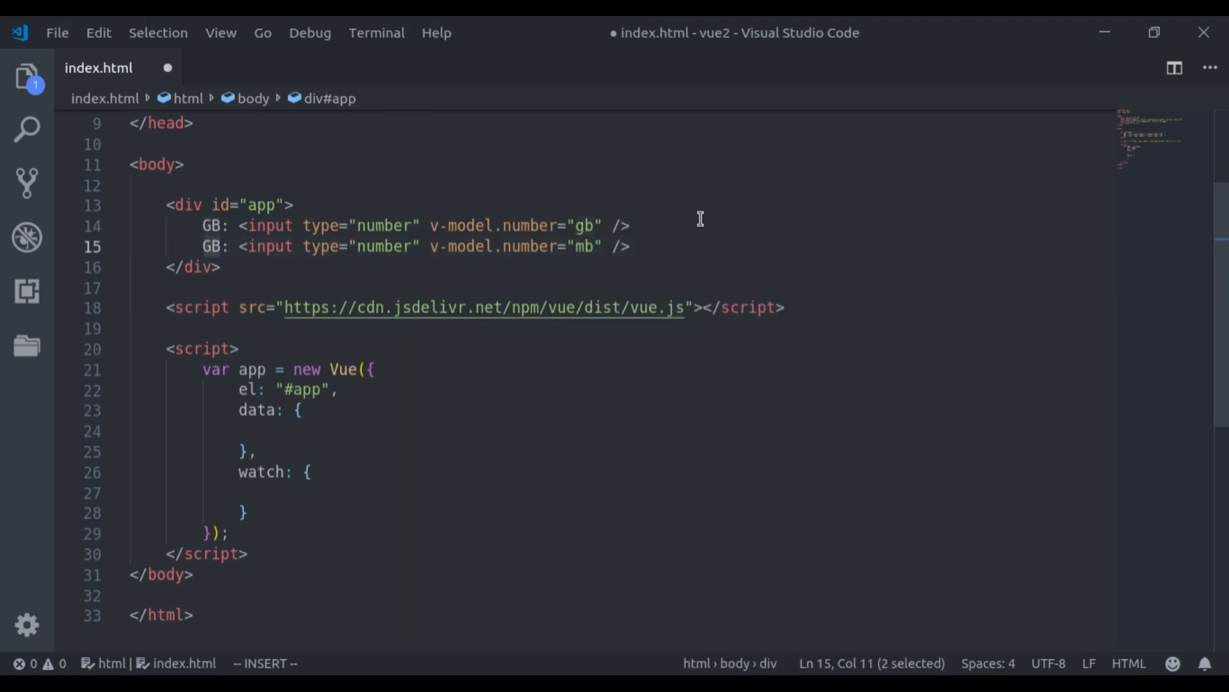
text(MB)
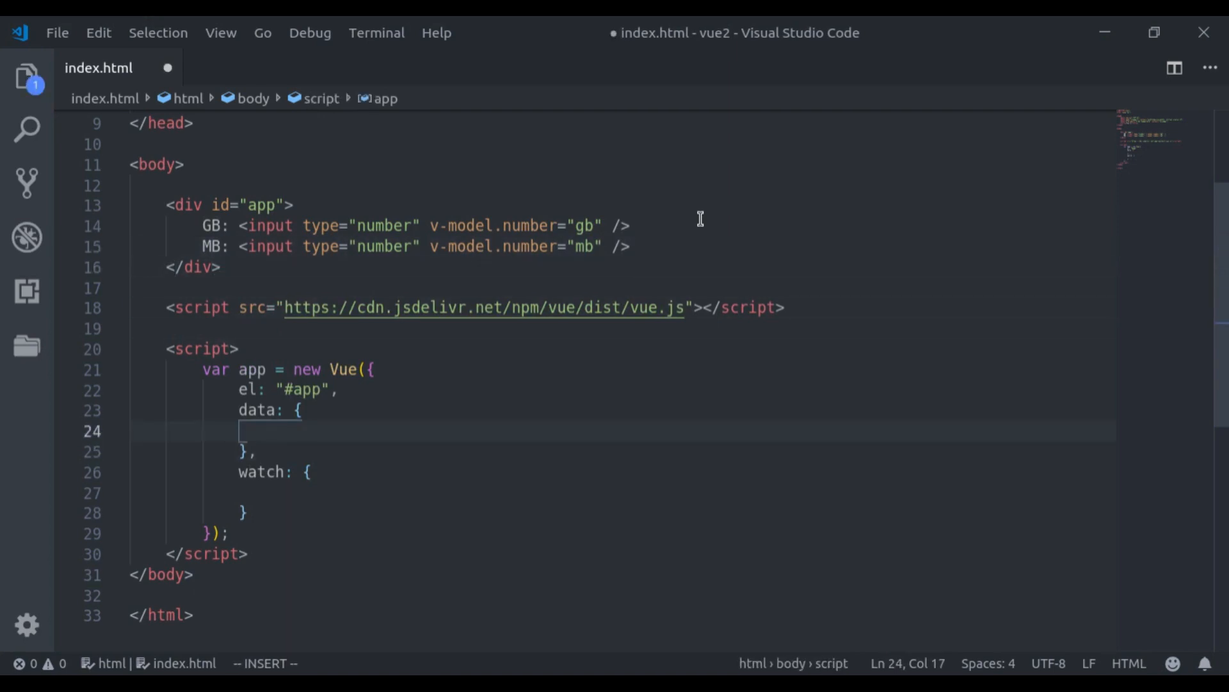
Step: Add gb: null and mb: null to the data block
text(gb: null)
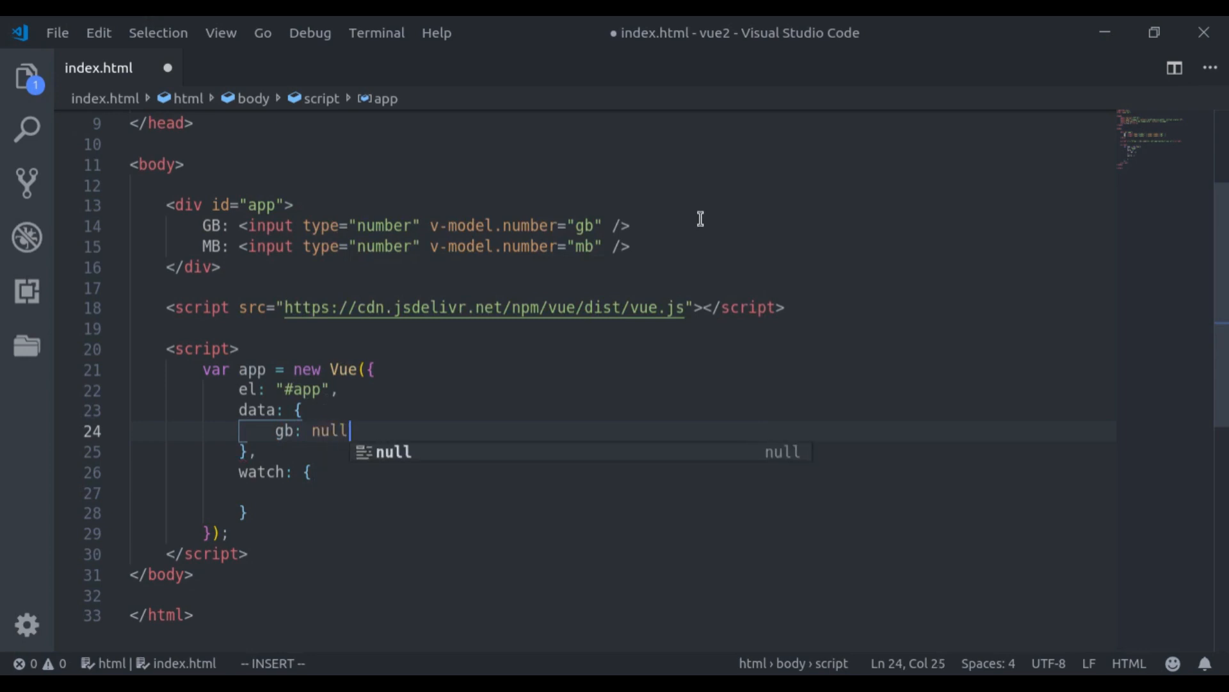
text(,)
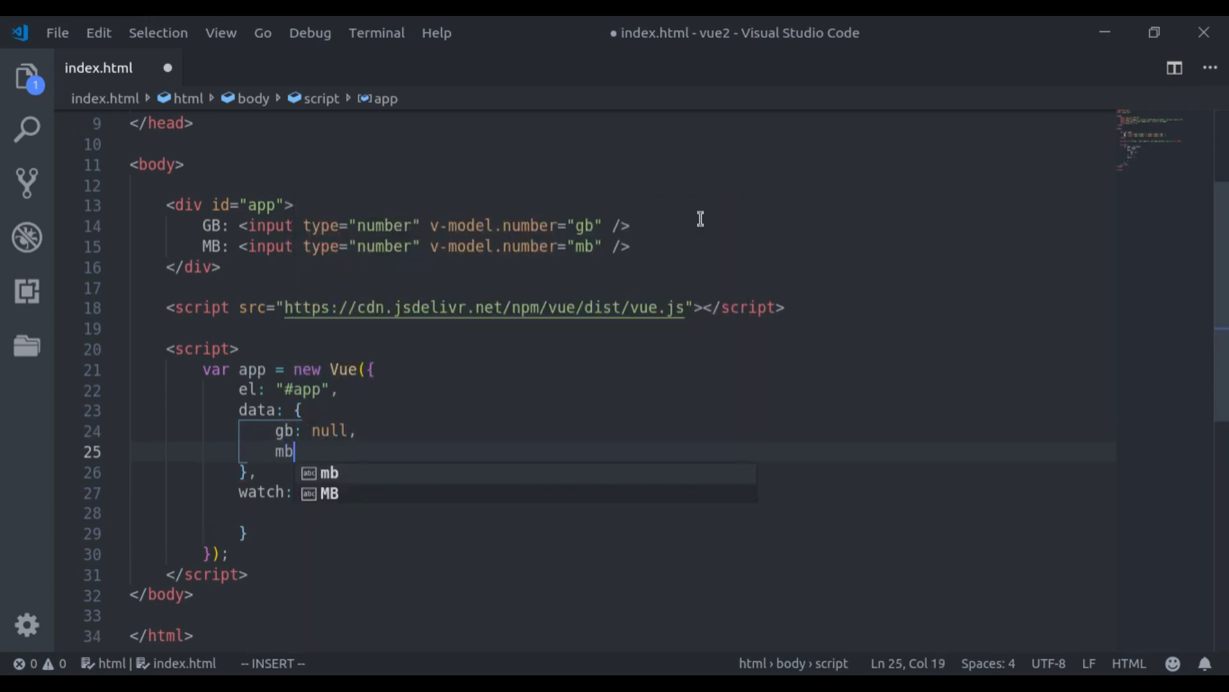
text(: null)
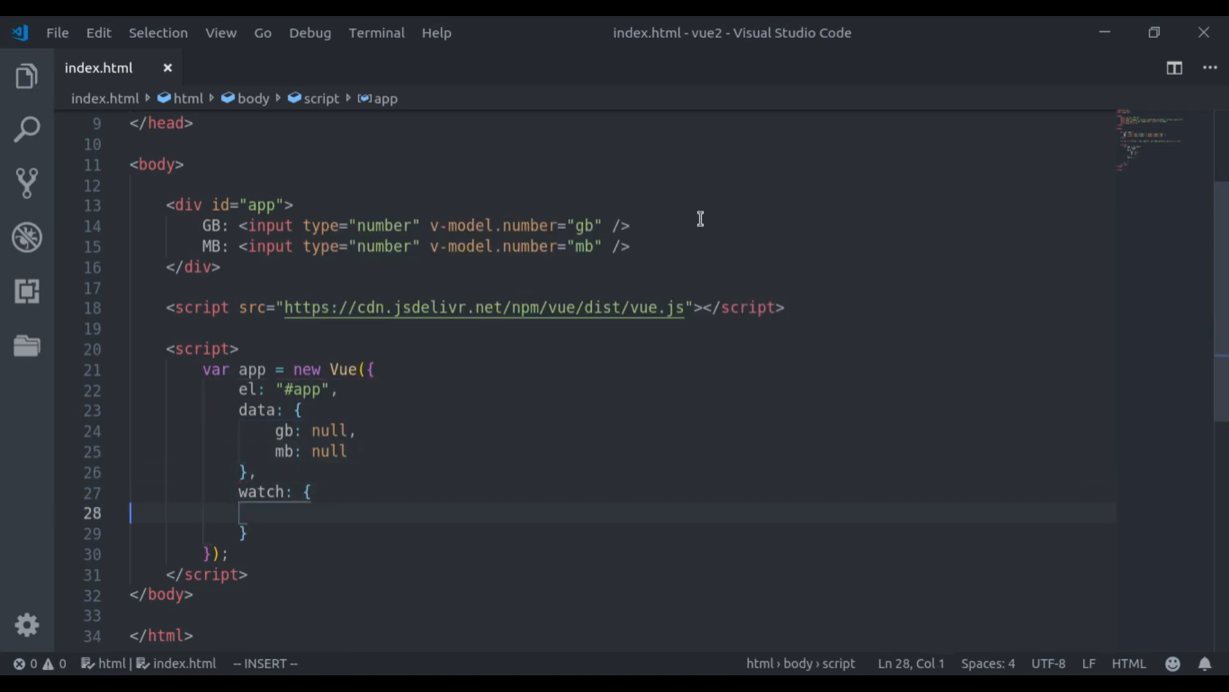
Step: Add watchers setting this.mb = value * 1024 for gb and this.gb = value / 1024 for mb
text(gb(valu)
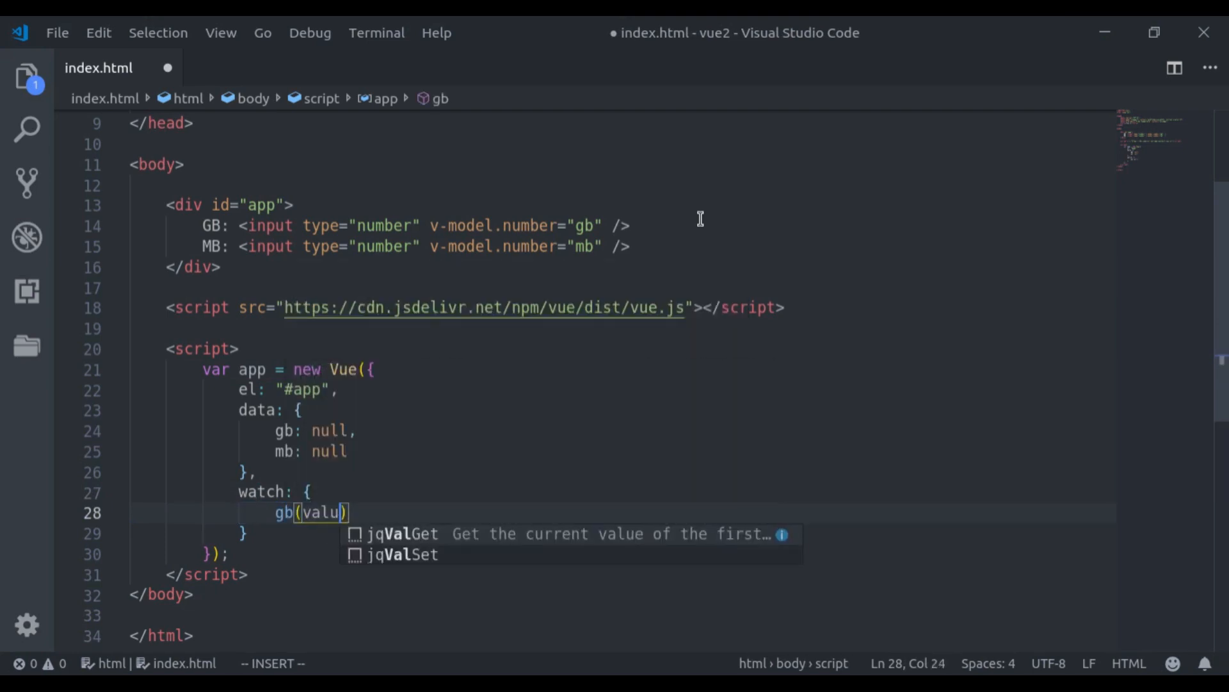
text(e) {)
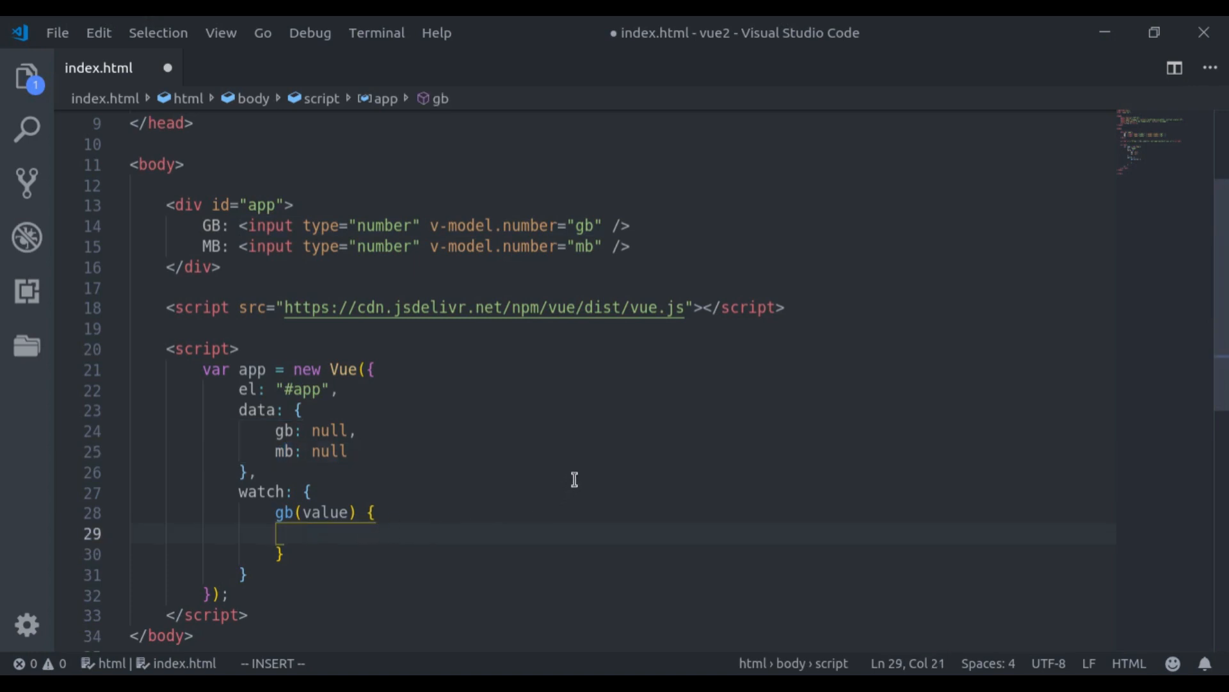
text(this.m)
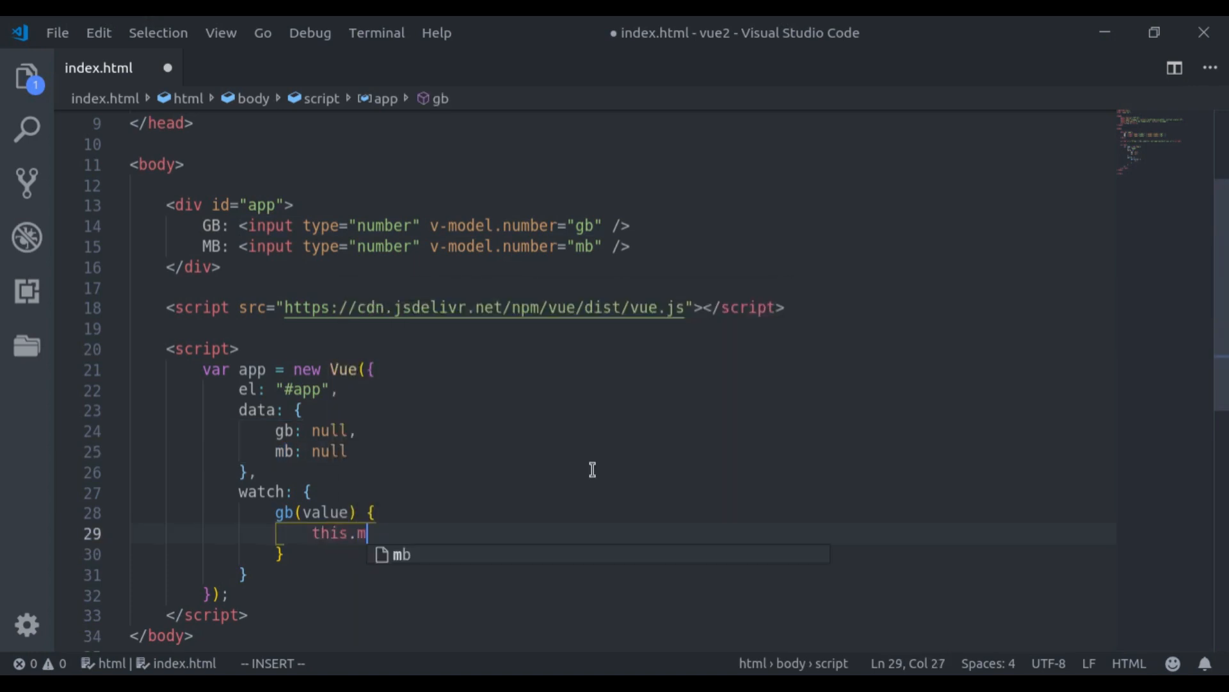
text(b = v)
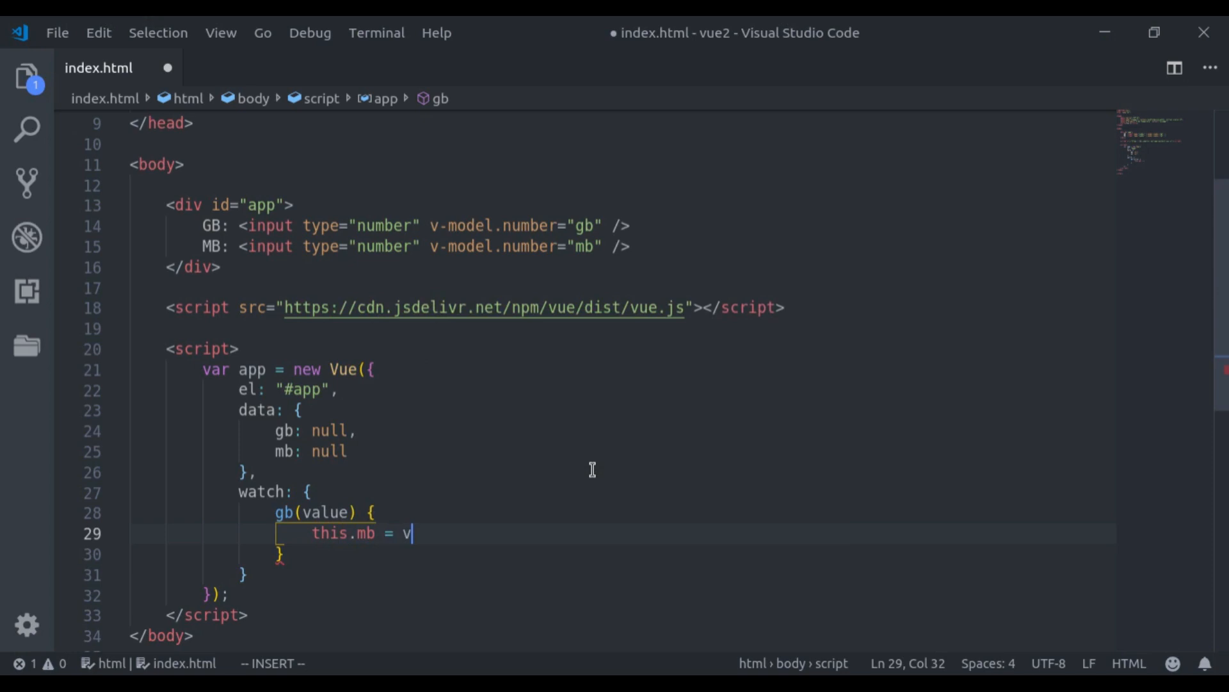
text(alue * 1024;)
text(mb(value)
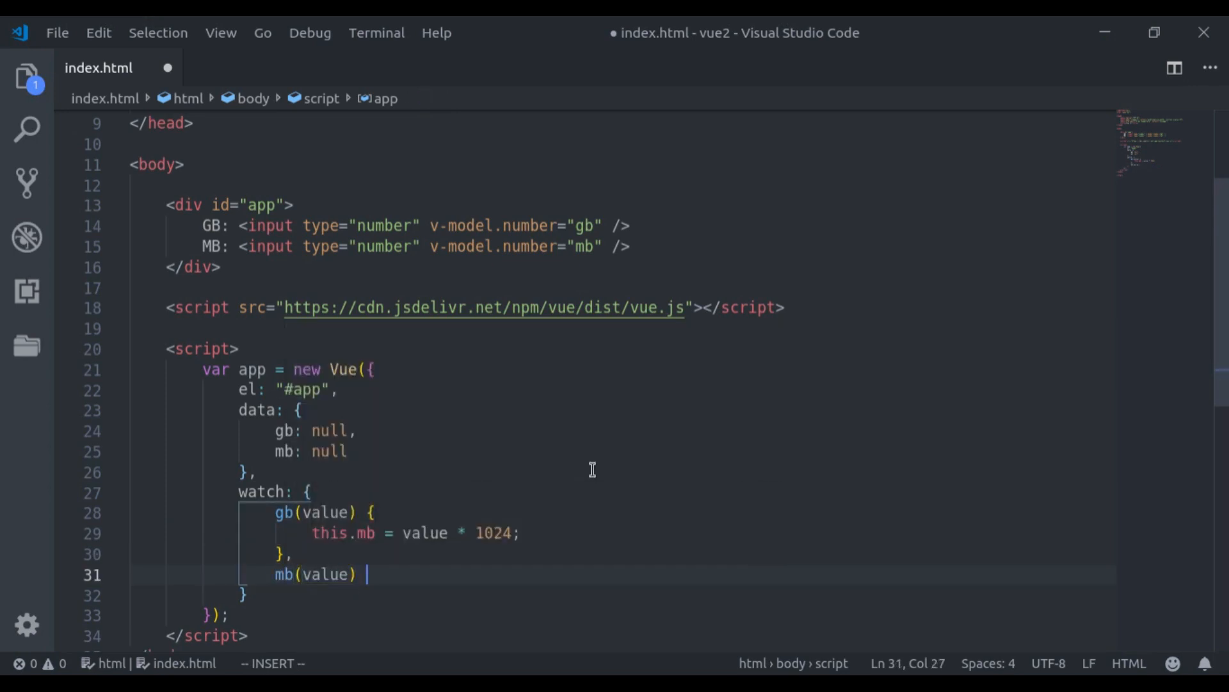
text({)
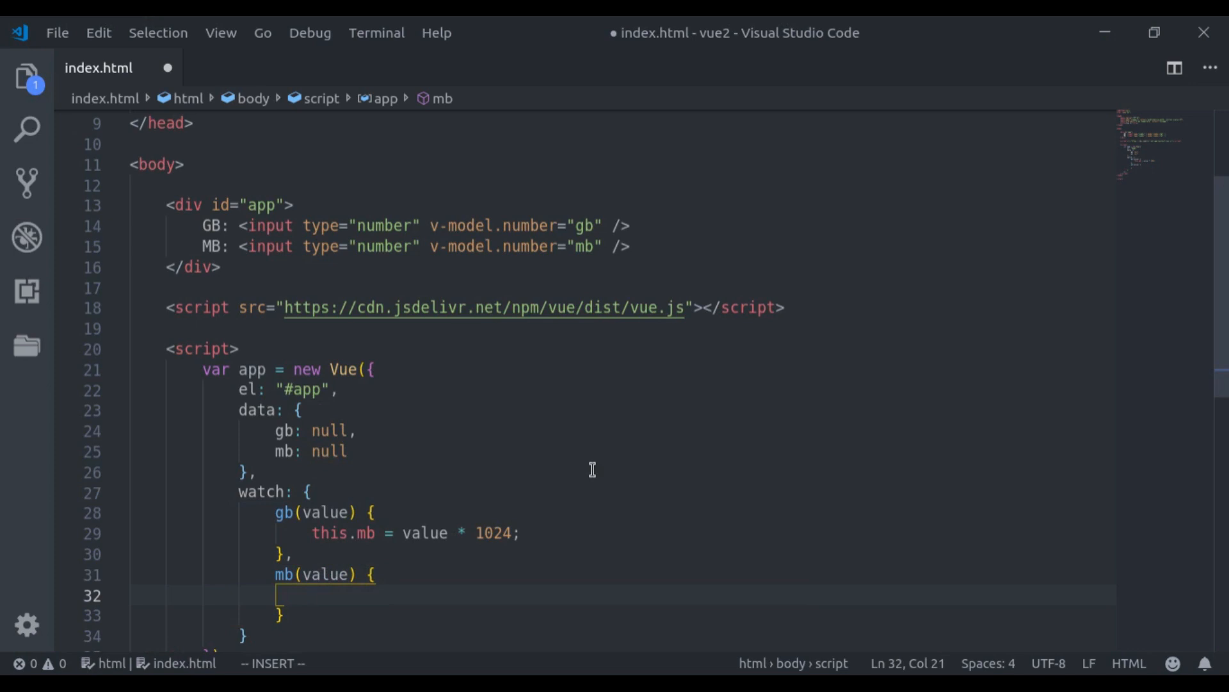
text(this.gb =)
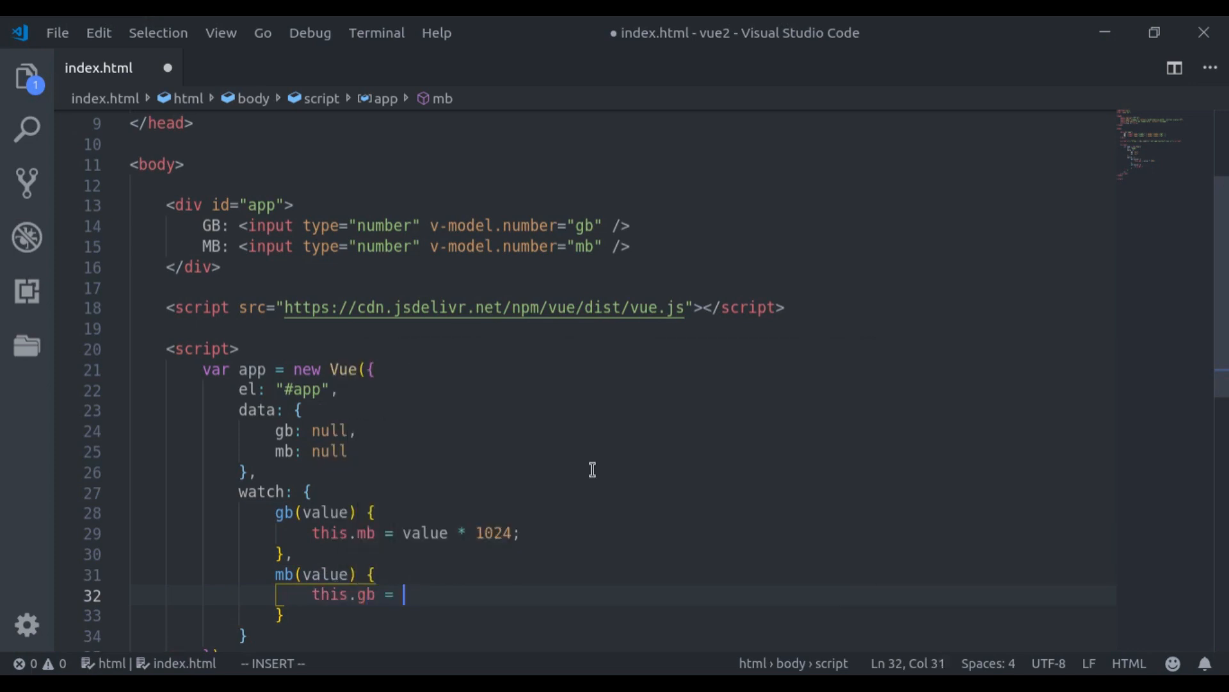
text(value /)
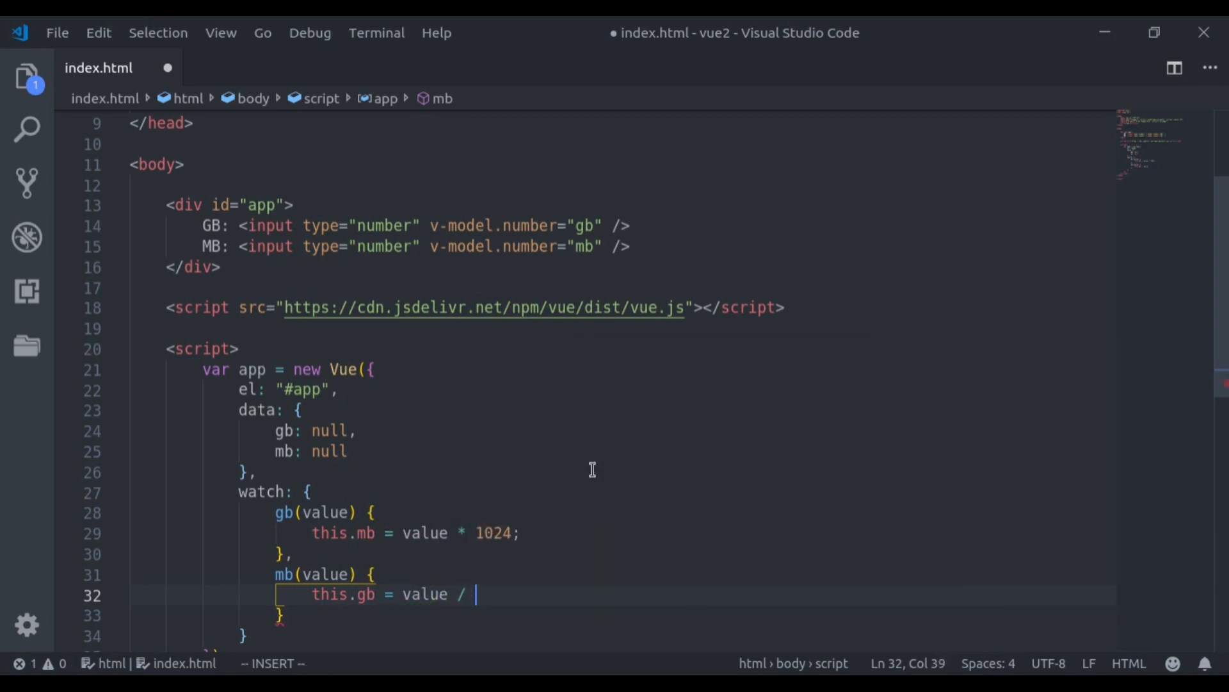
text(1024;)
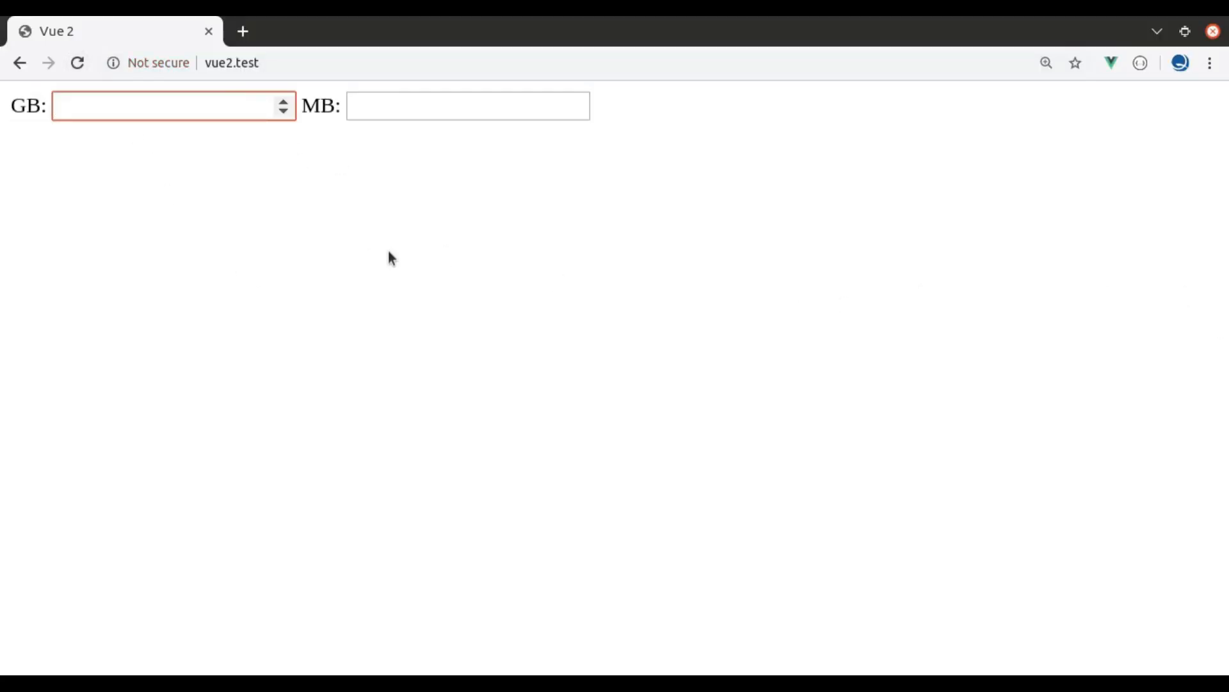
Step: Enter 111 in GB and 10 in MB, getting 113664 MB and 0.009765625 GB
text(11)
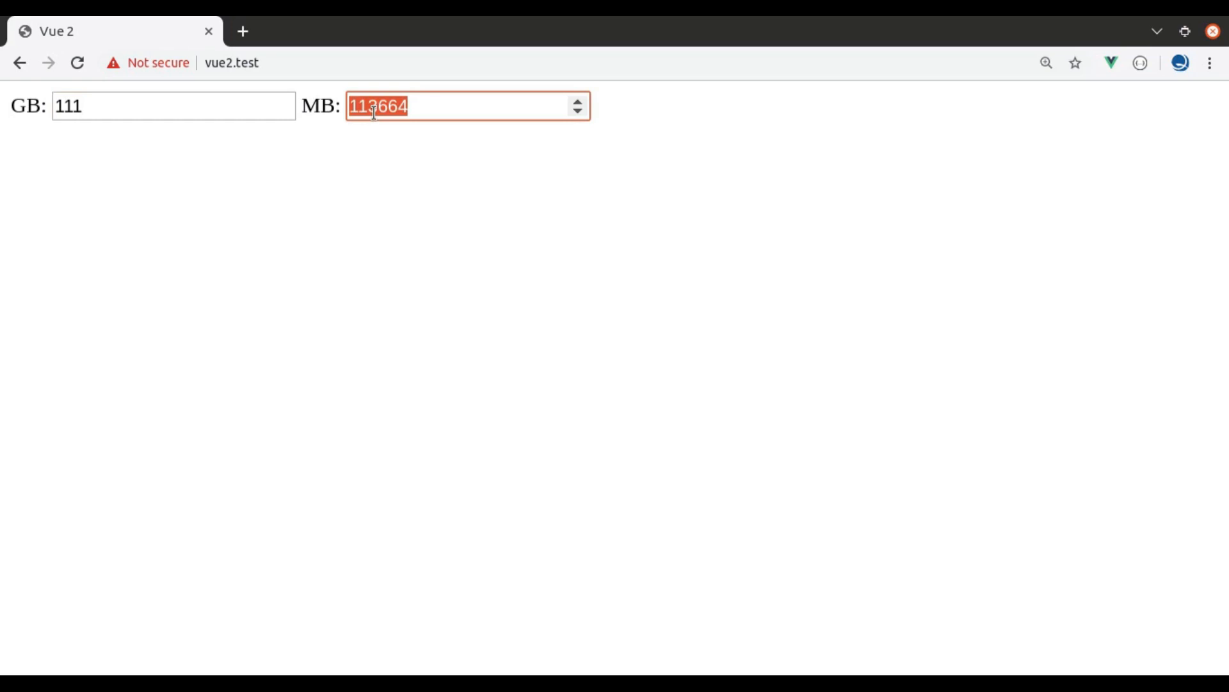
text(10)
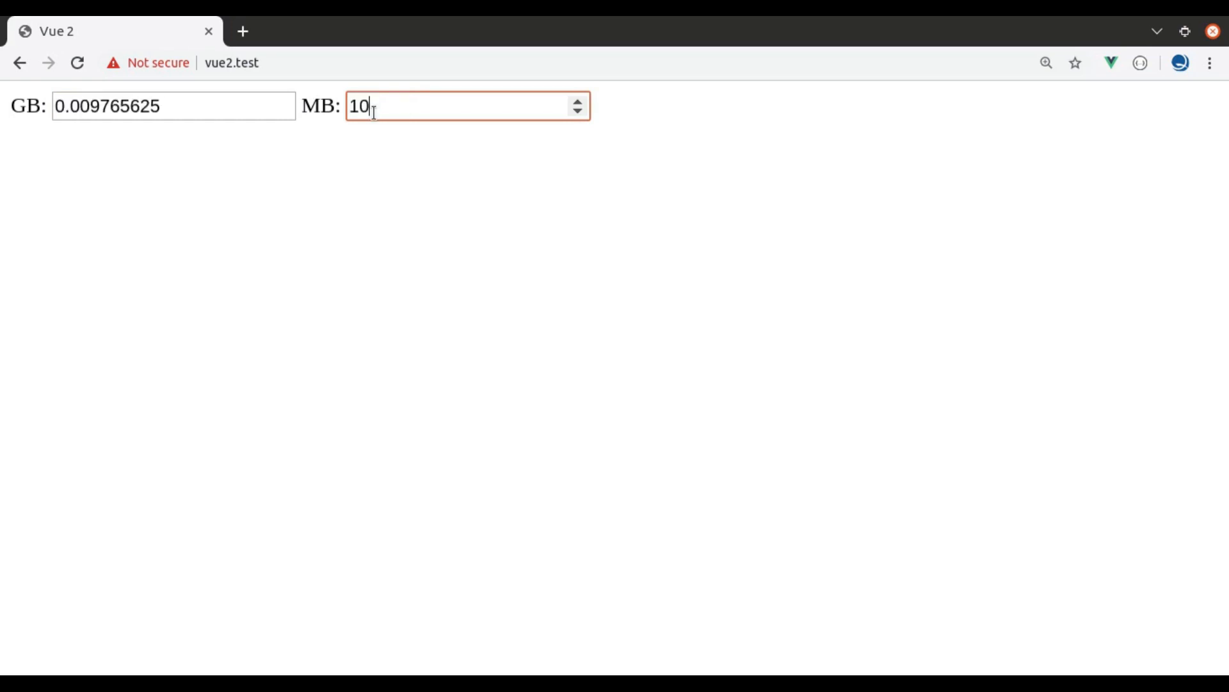